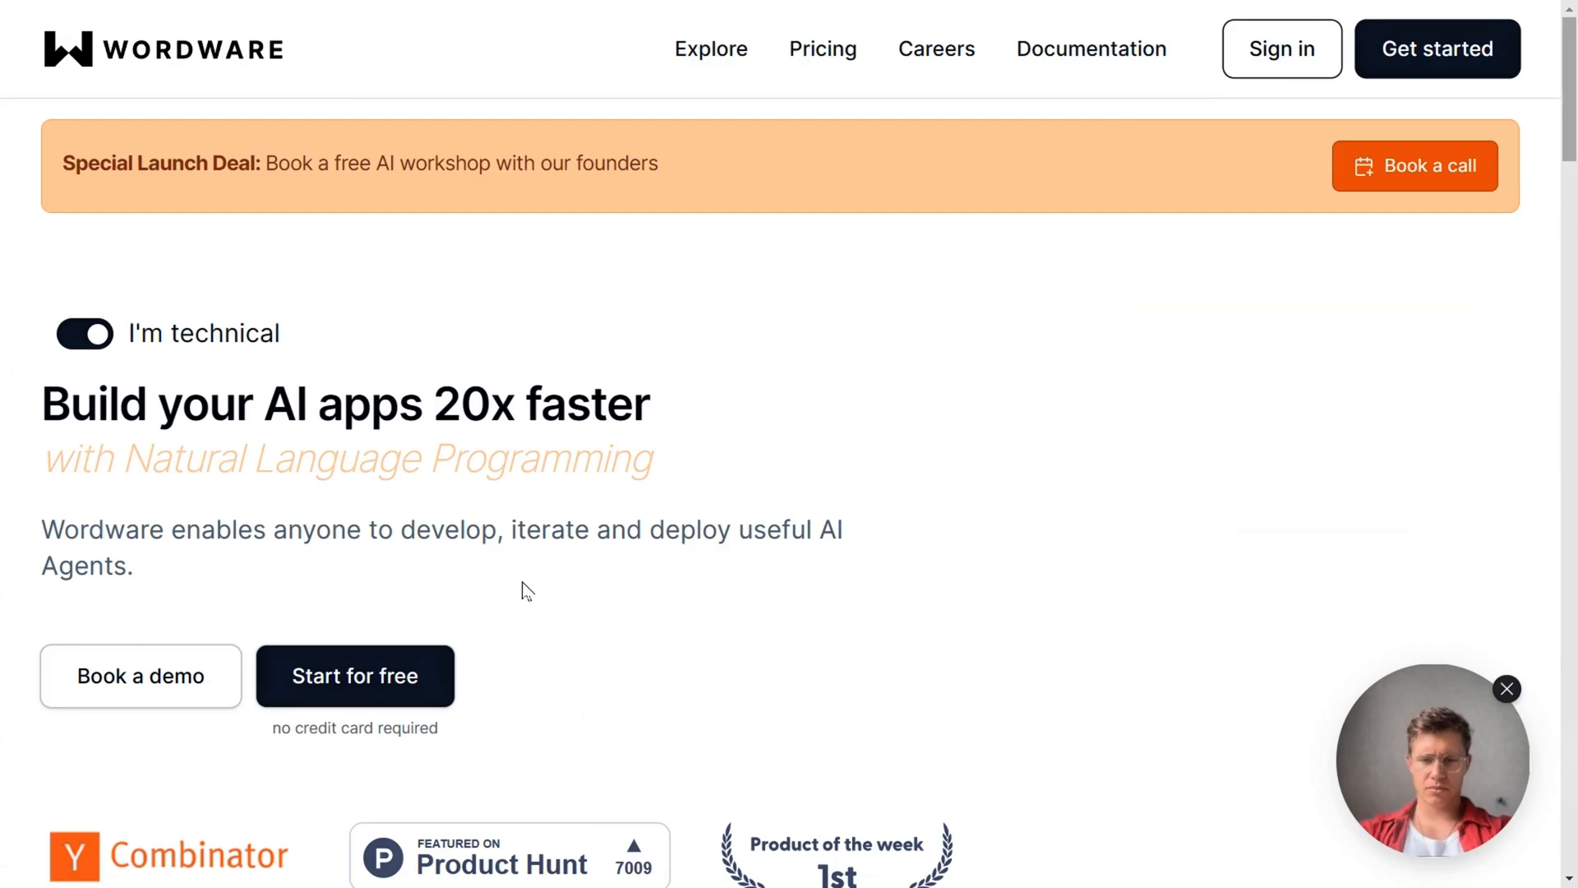
mouse_move(427, 499)
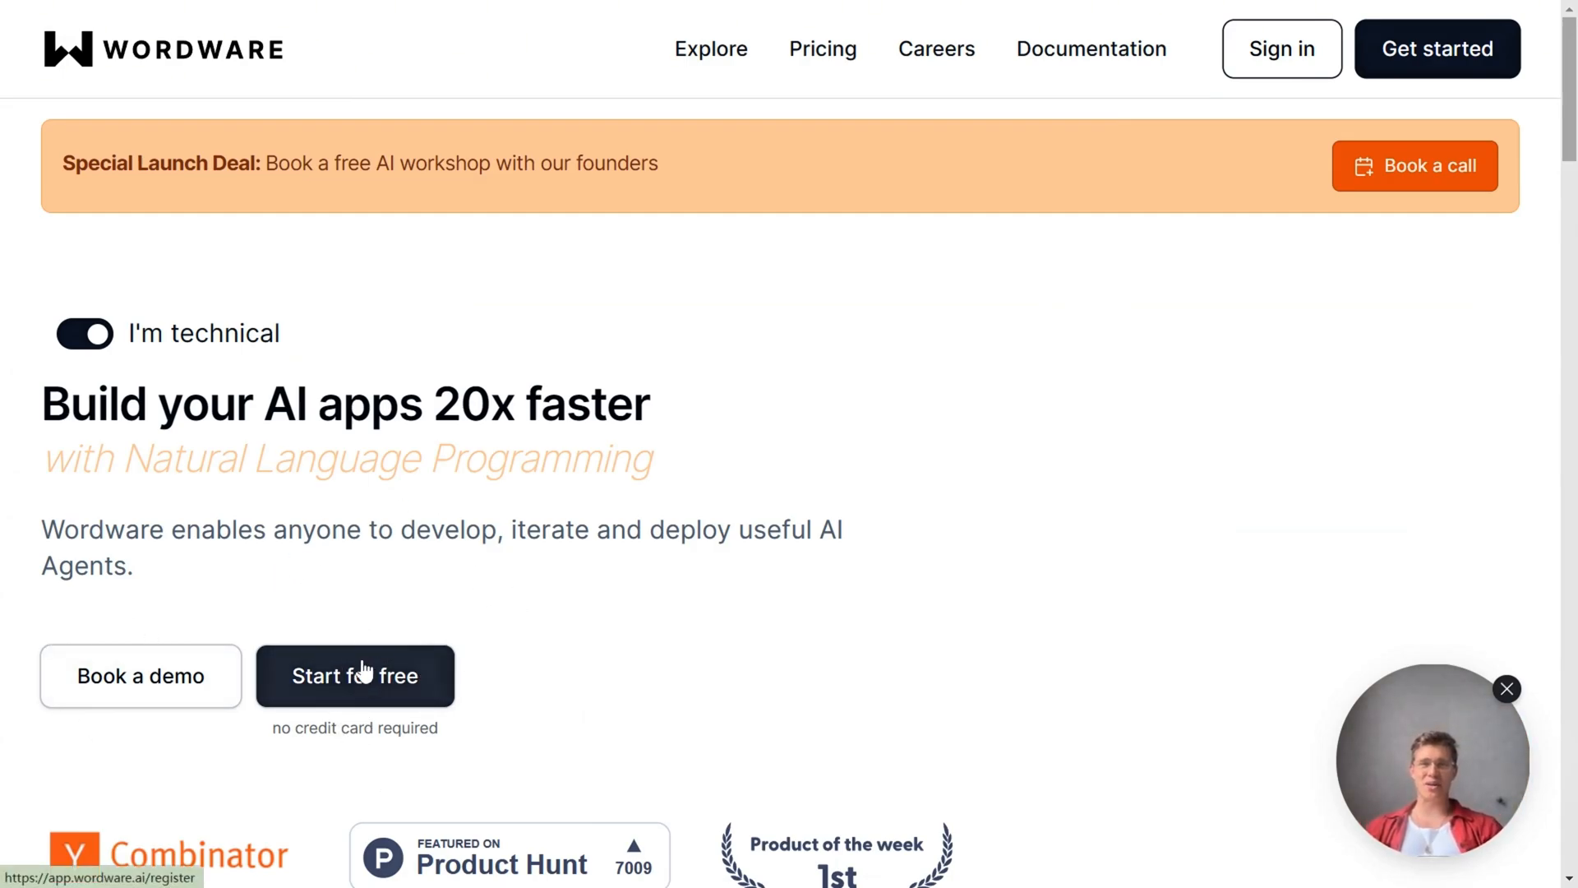
- Scroll the Wordware homepage to sign up for a free account
scroll("down", 3)
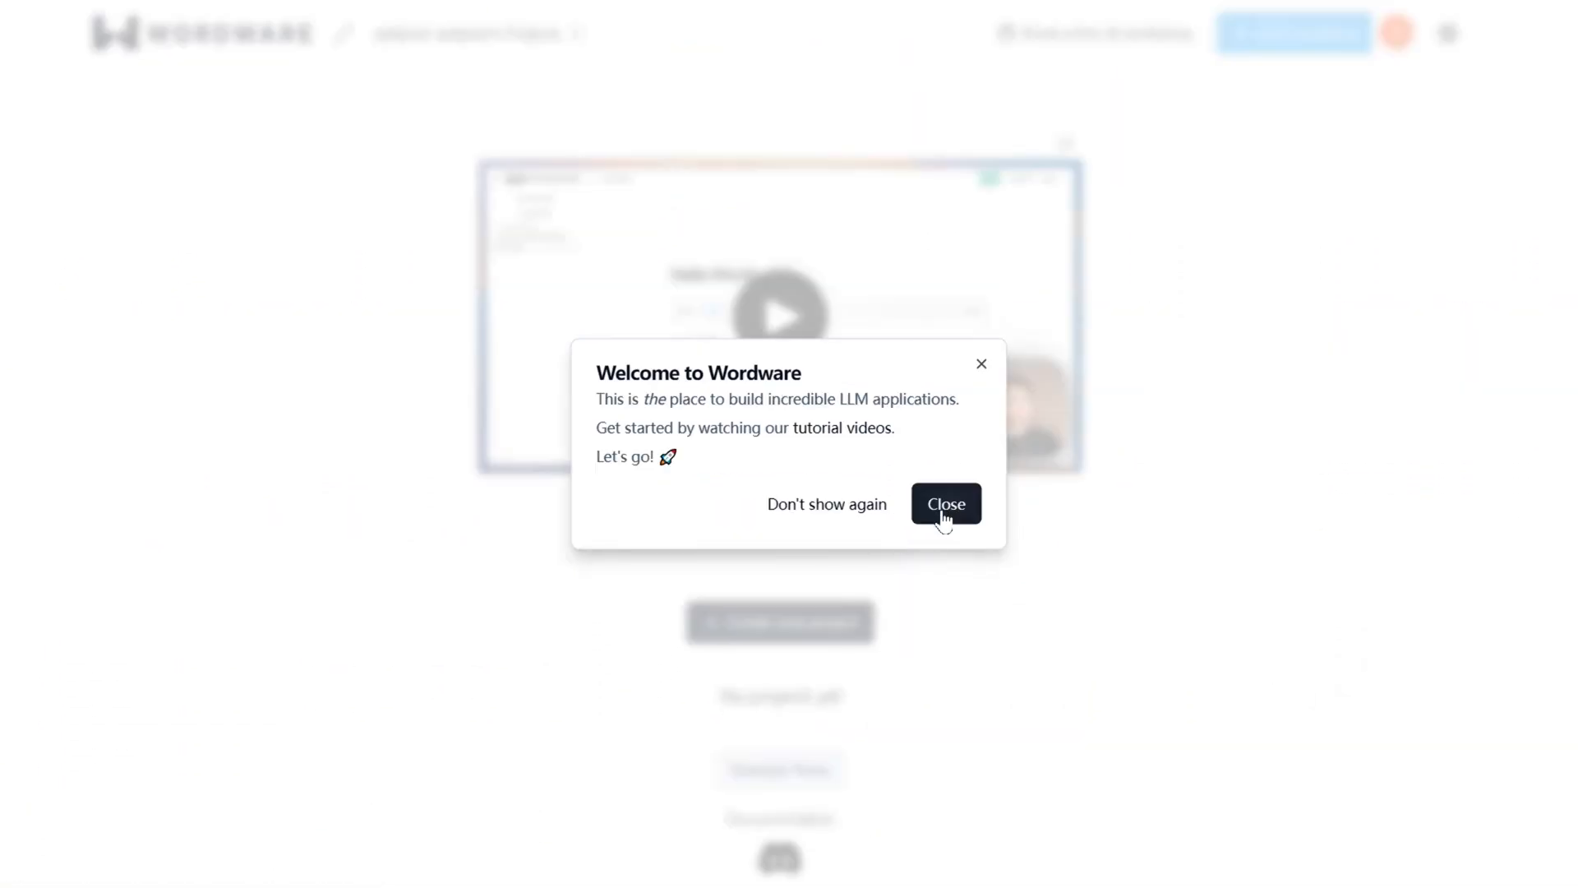
- Close the welcome message and start creating a new project
left_click(945, 503)
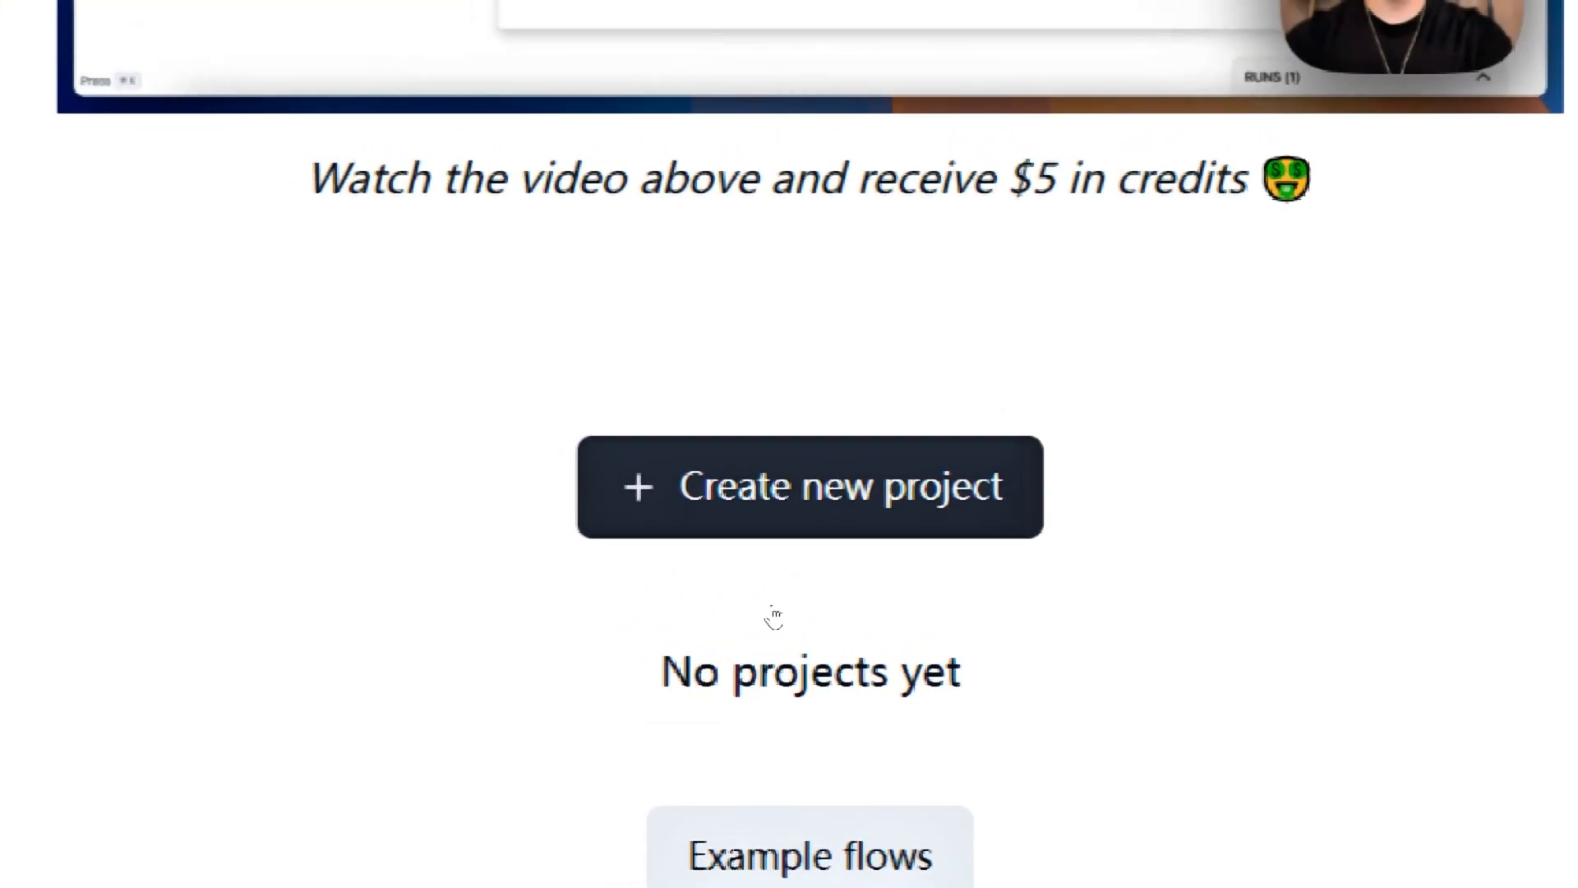
left_click(810, 486)
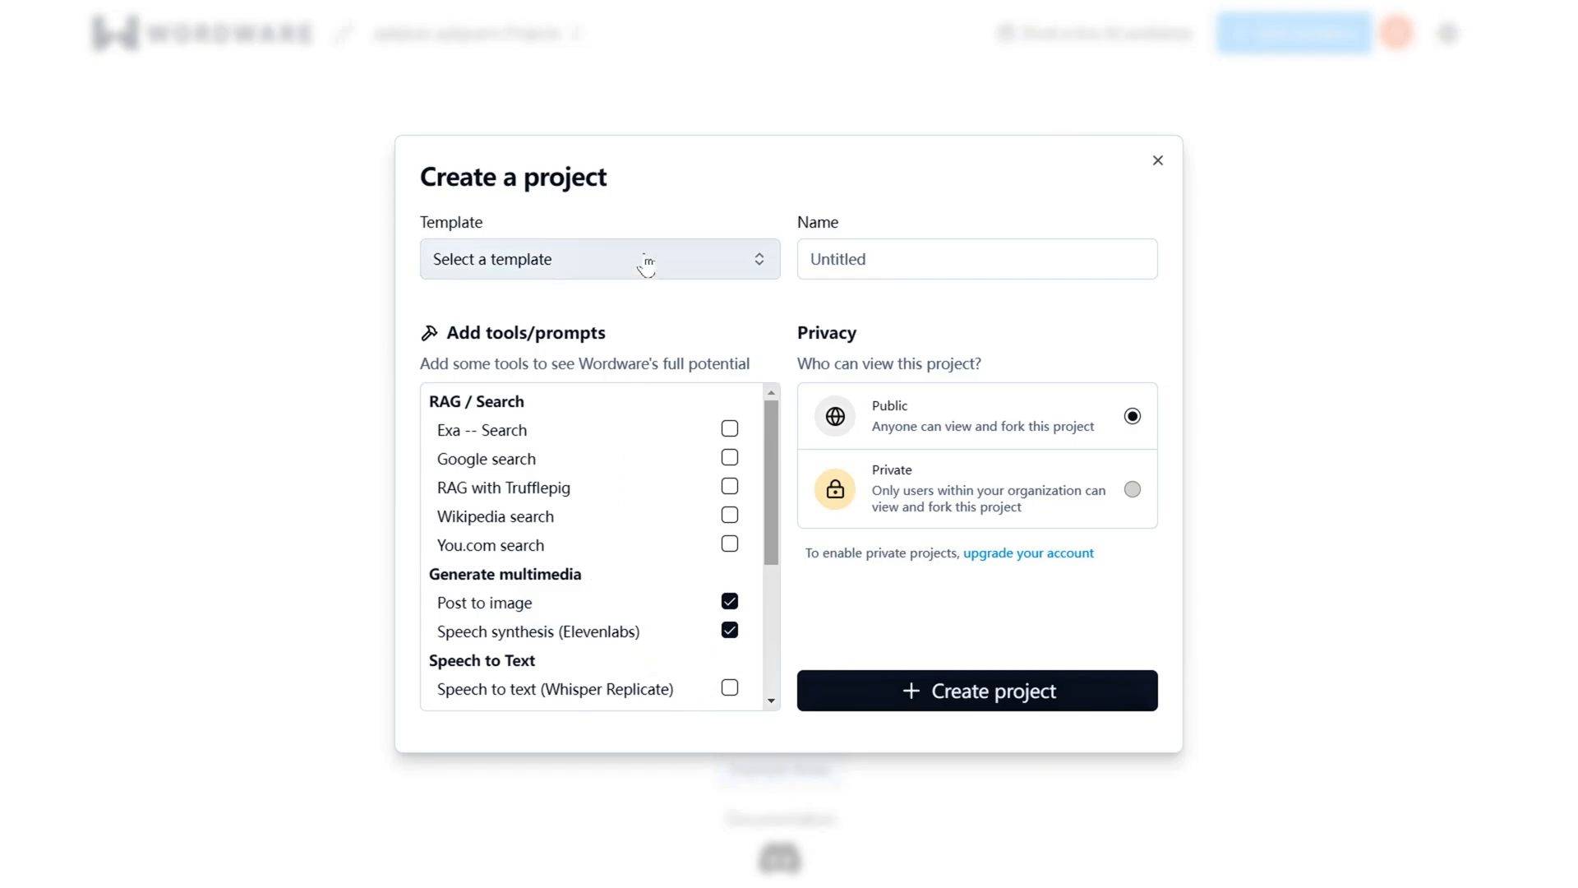
- Browse the template list and set up the public apkpure project with Google search
left_click(600, 259)
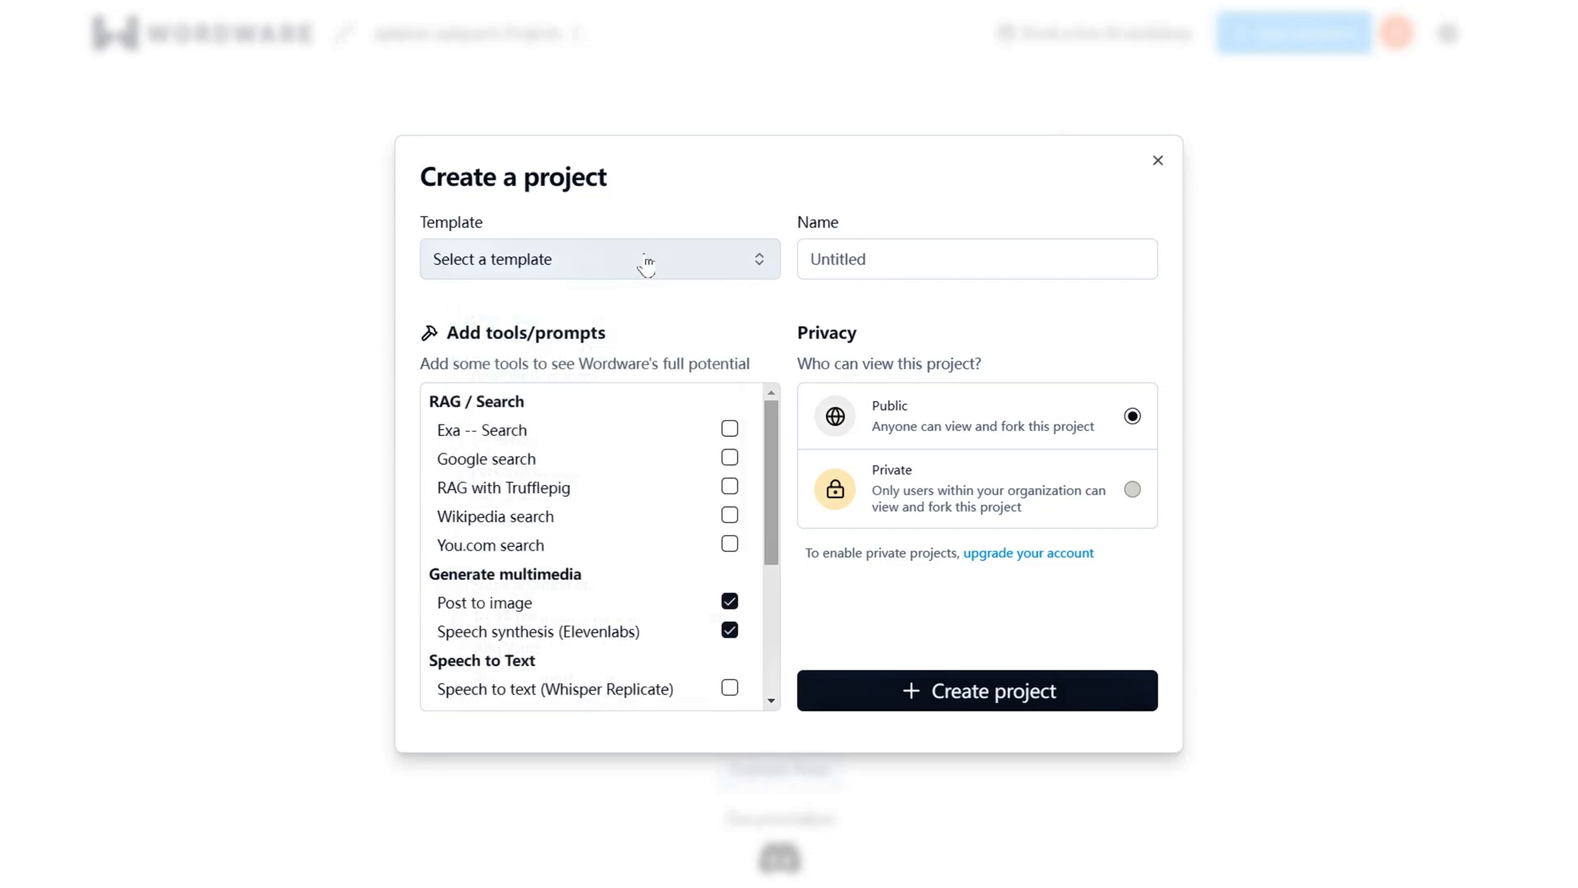
mouse_move(590, 305)
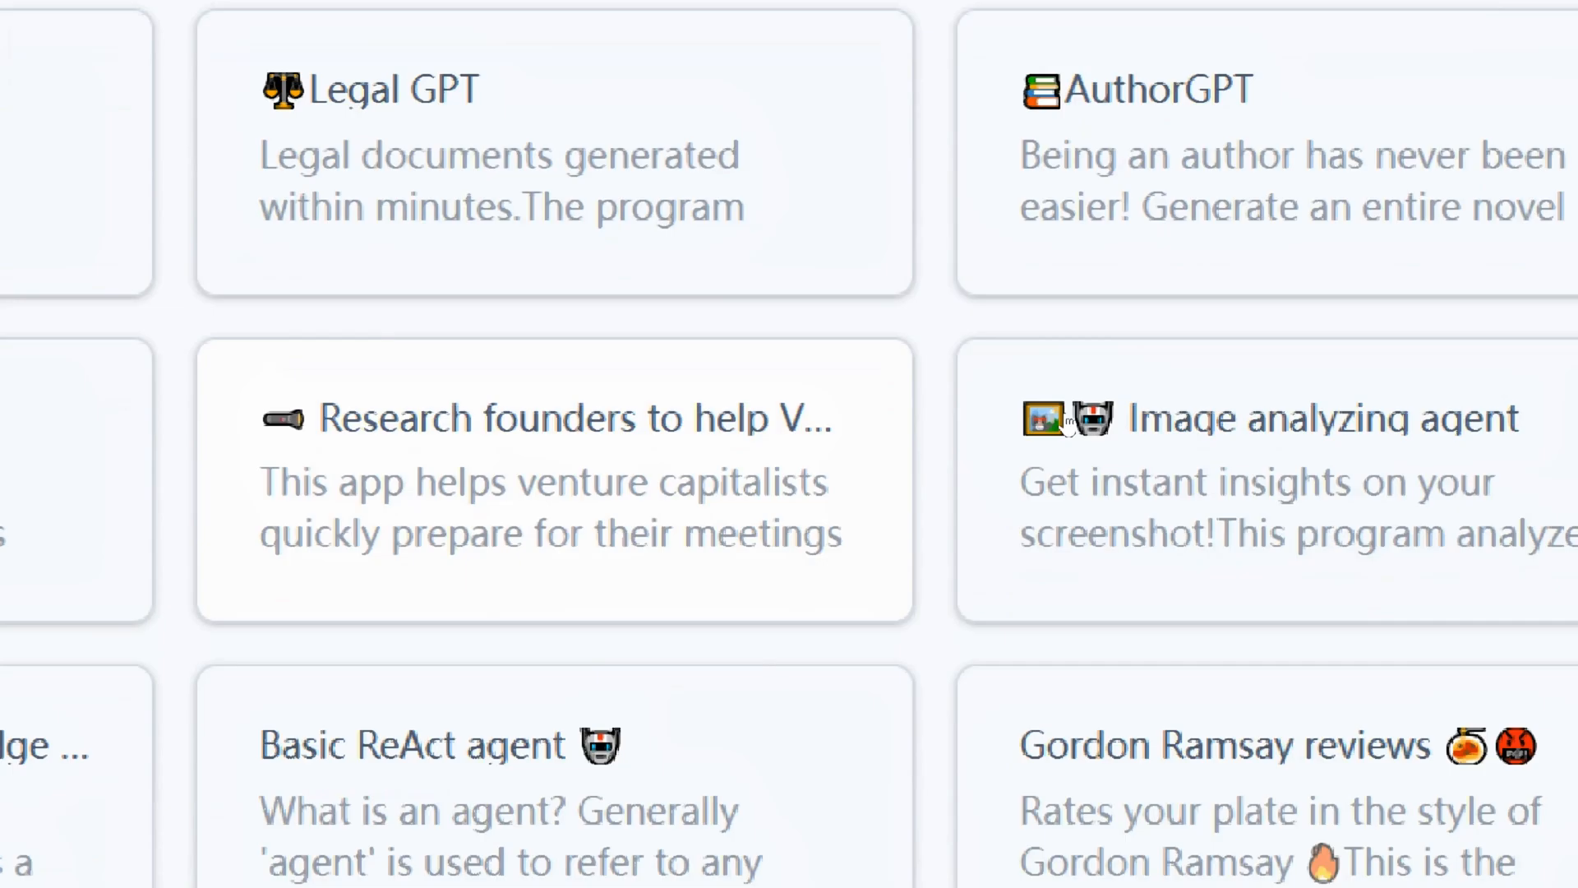
scroll("down", 3)
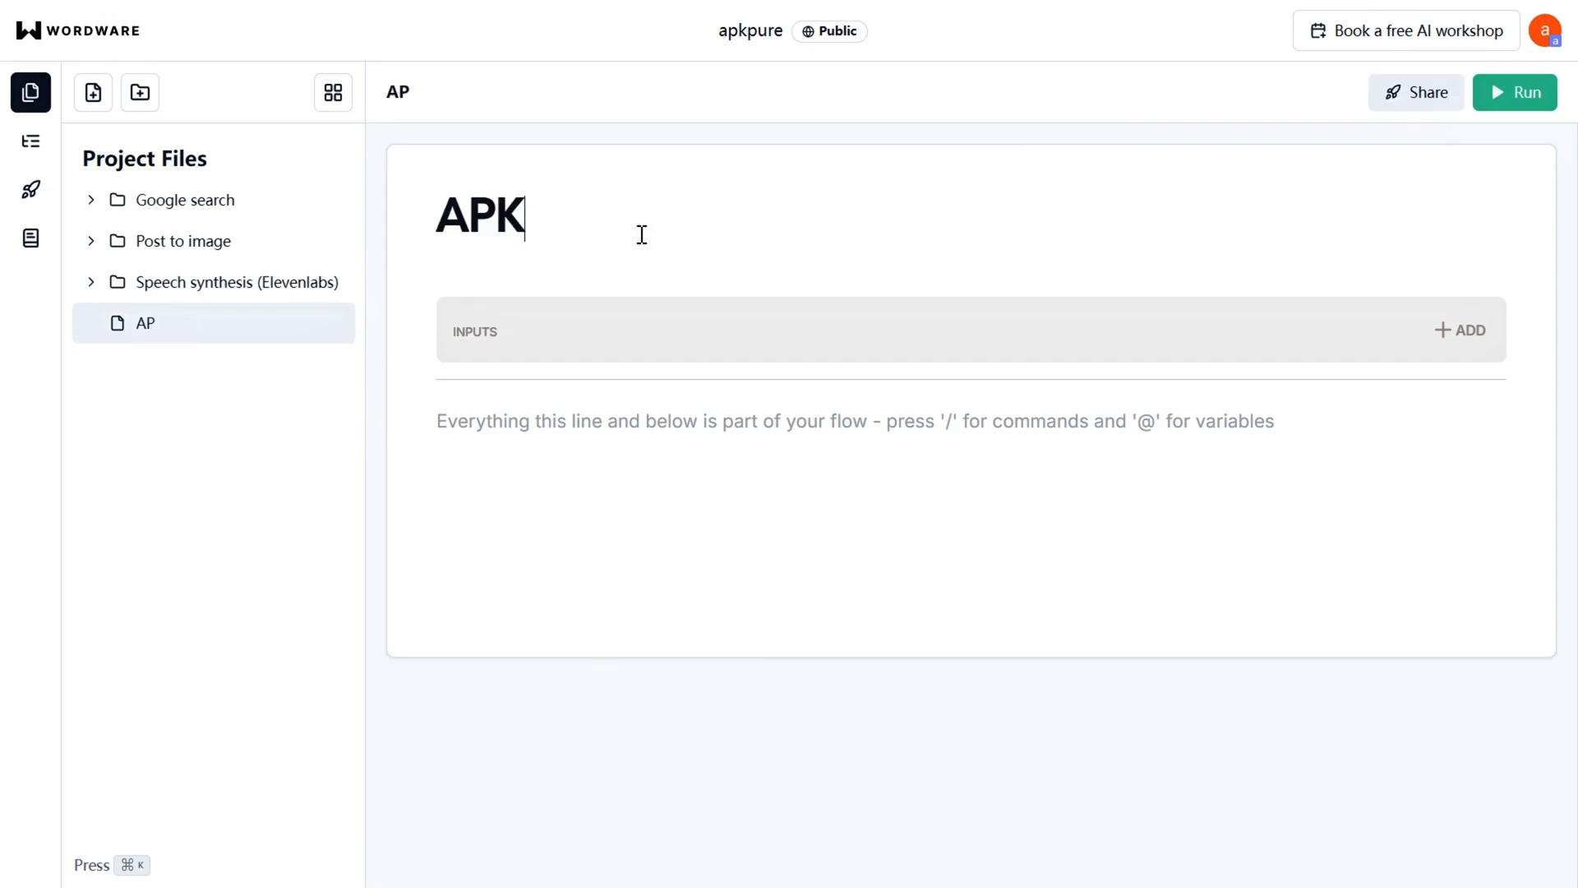
- Insert generations via '/' and pick GPT-4o and Gemini 1.5 Pro models
type("/")
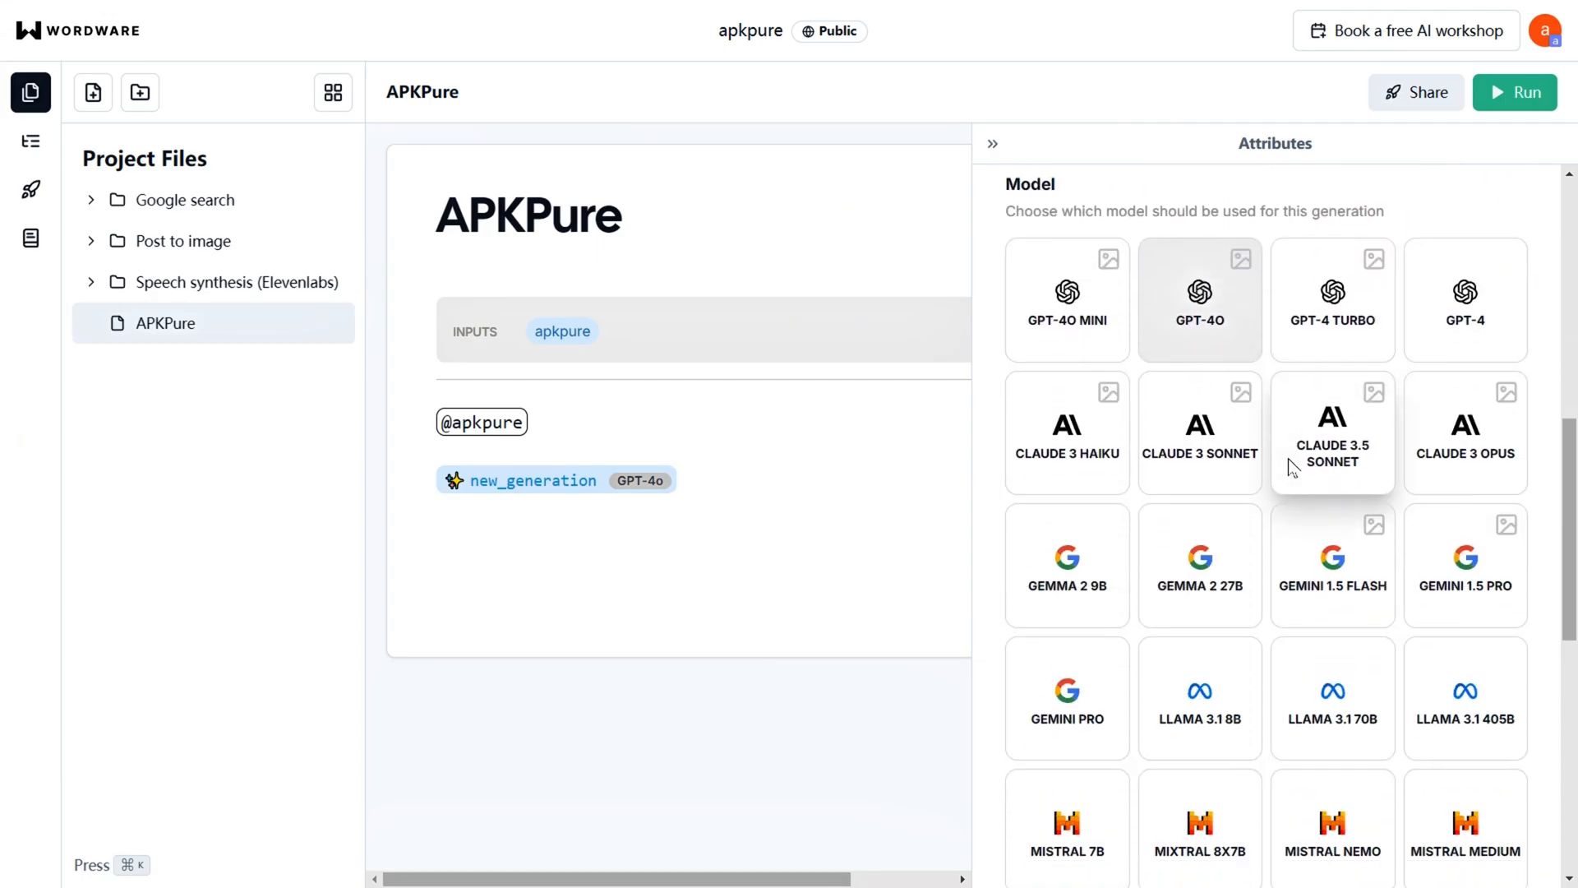
scroll("down", 3)
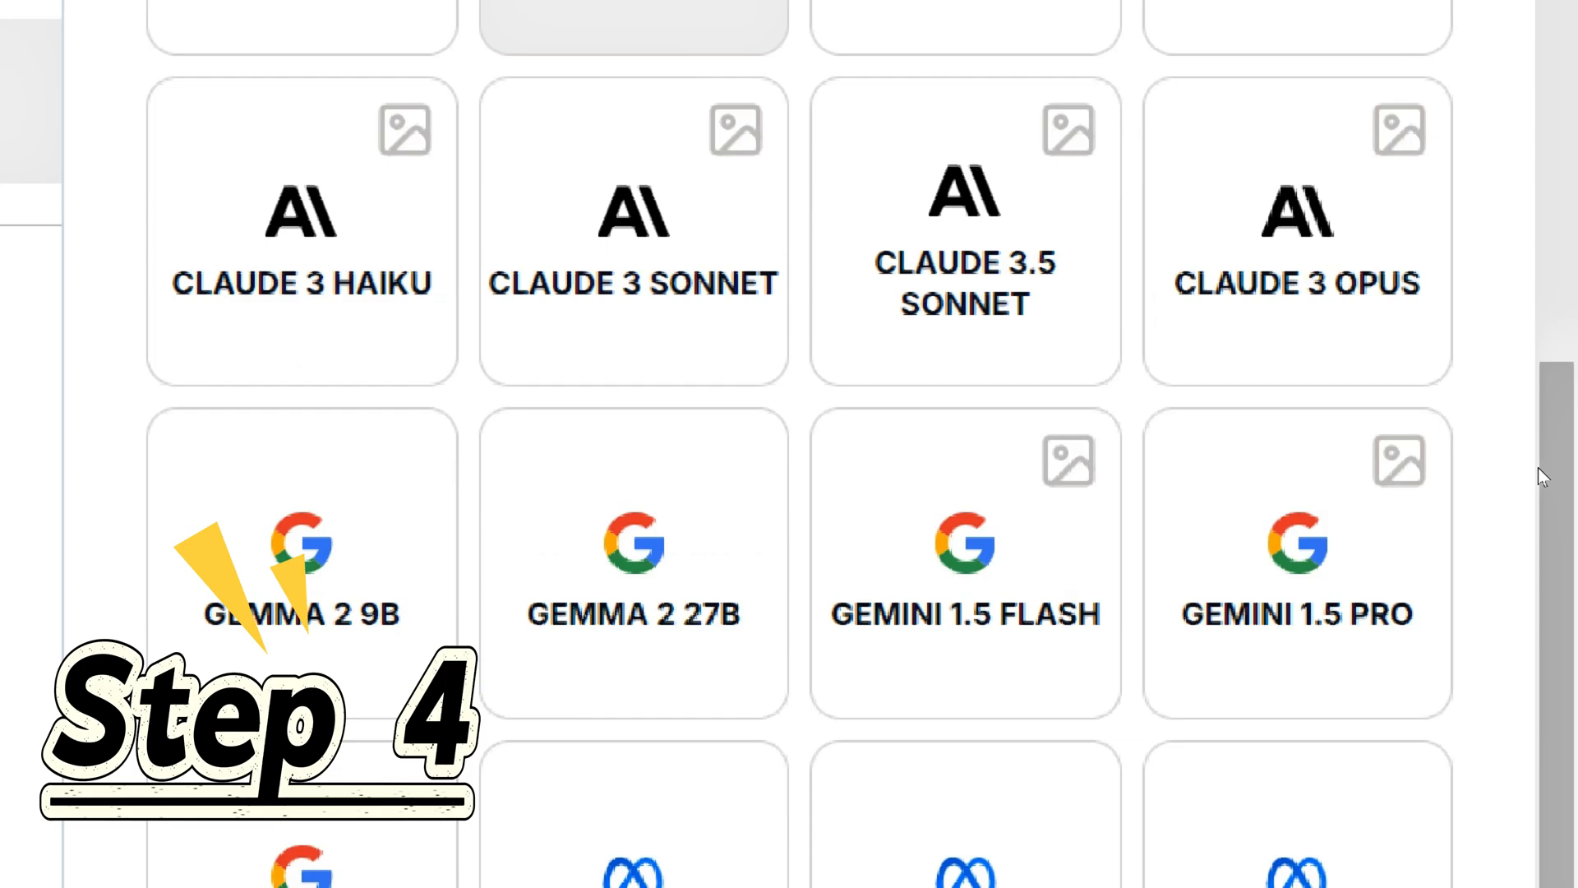
scroll("down", 3)
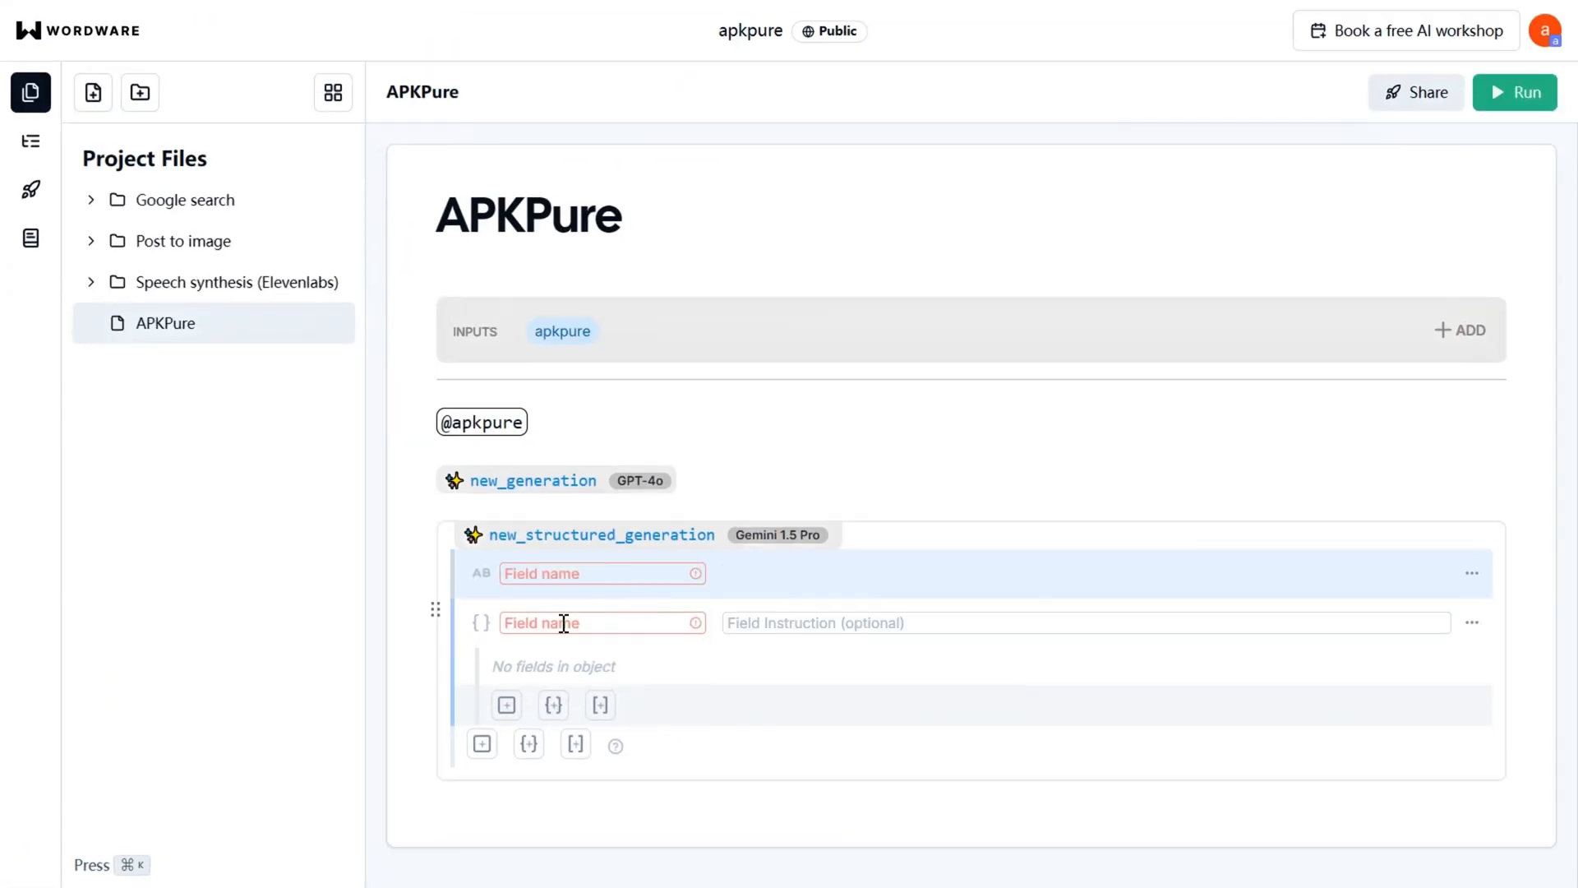
- Expand the Google search tool folder and open the Google search flow
left_click(1513, 91)
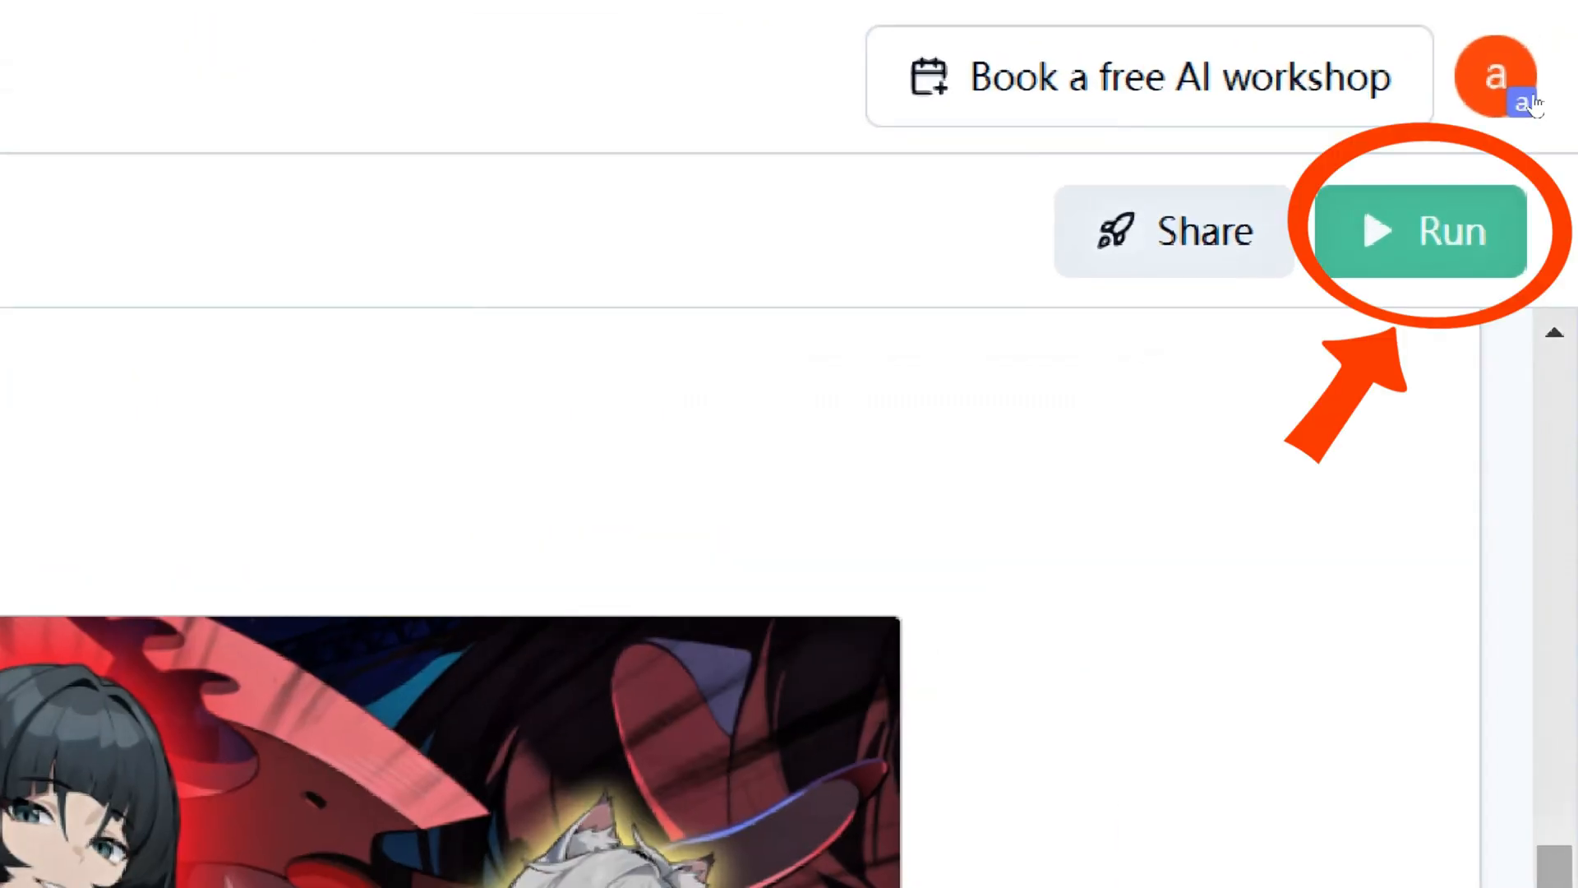
left_click(1422, 230)
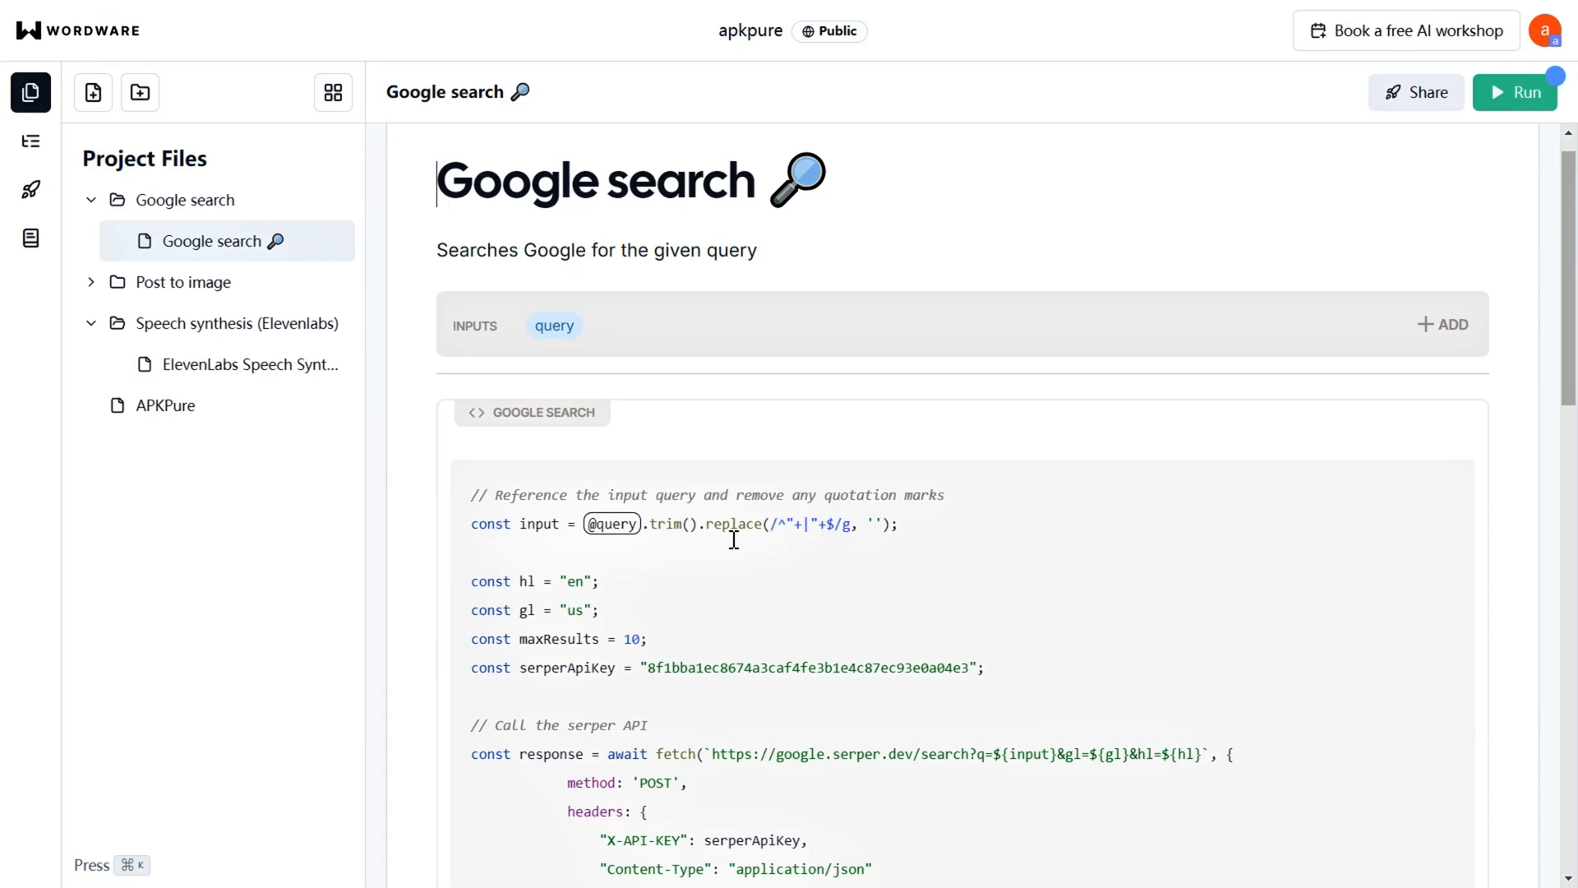
- Run the Google search flow for 'apkpure', then again for 'genshin codes'
scroll("down", 3)
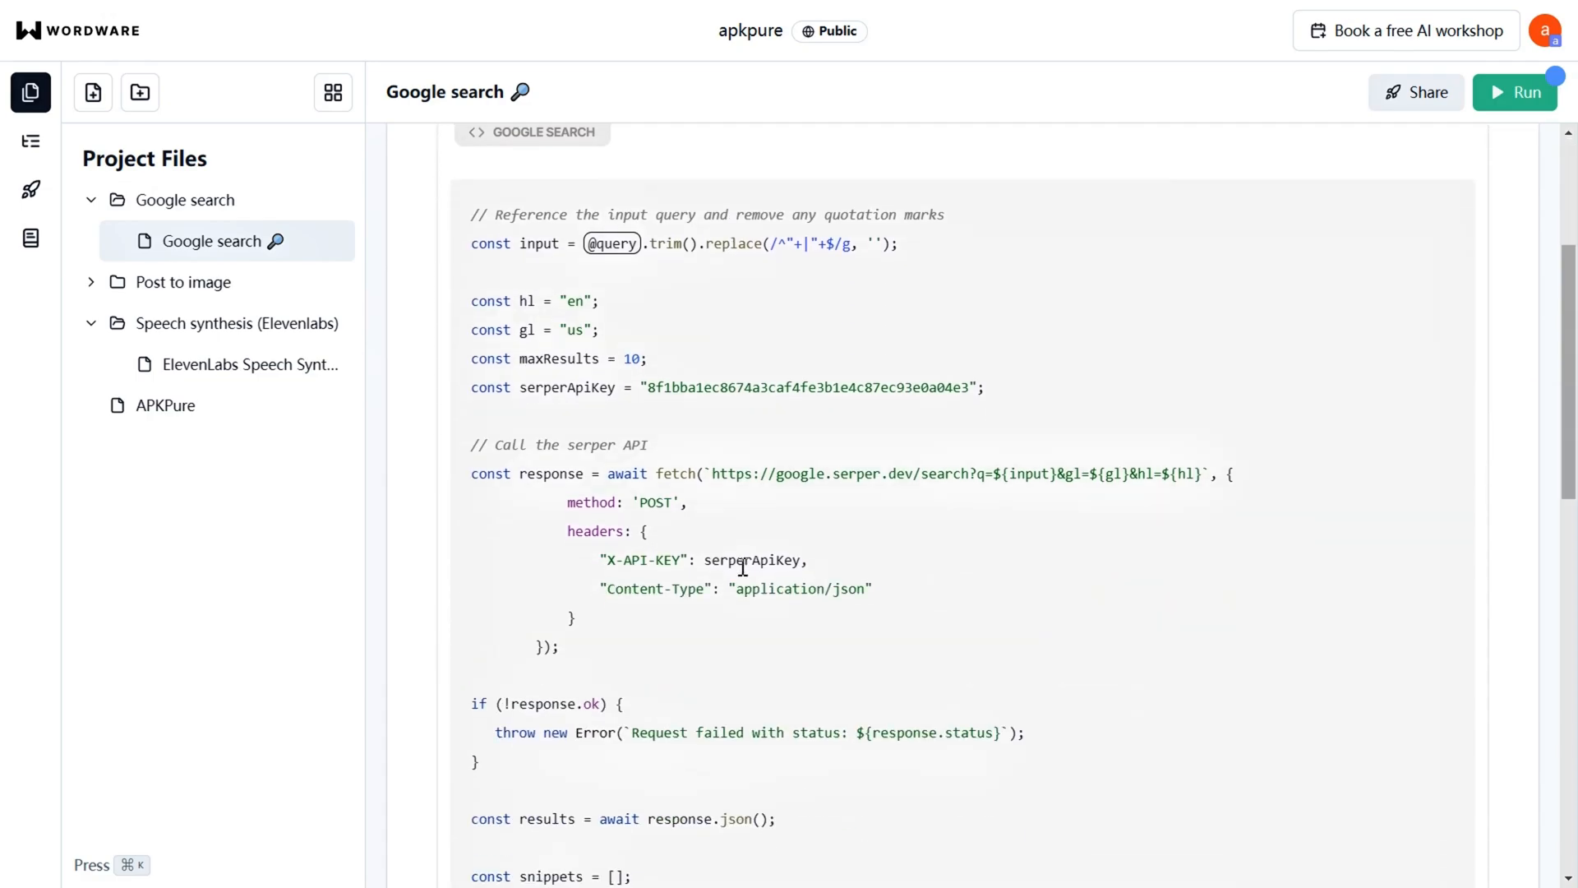
left_click(1513, 91)
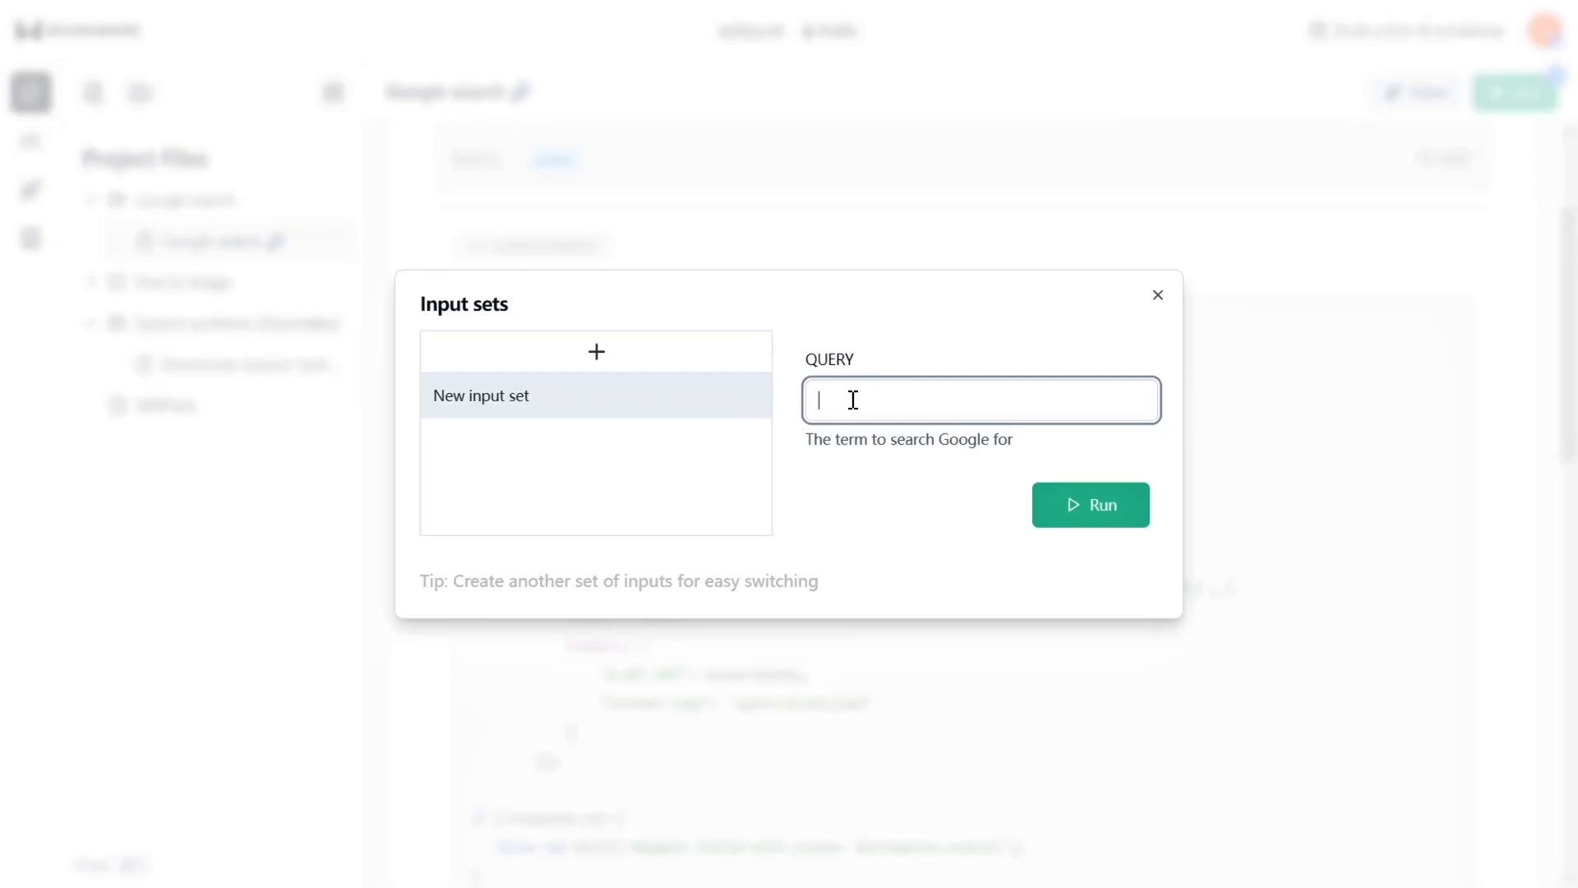
type("apkpure")
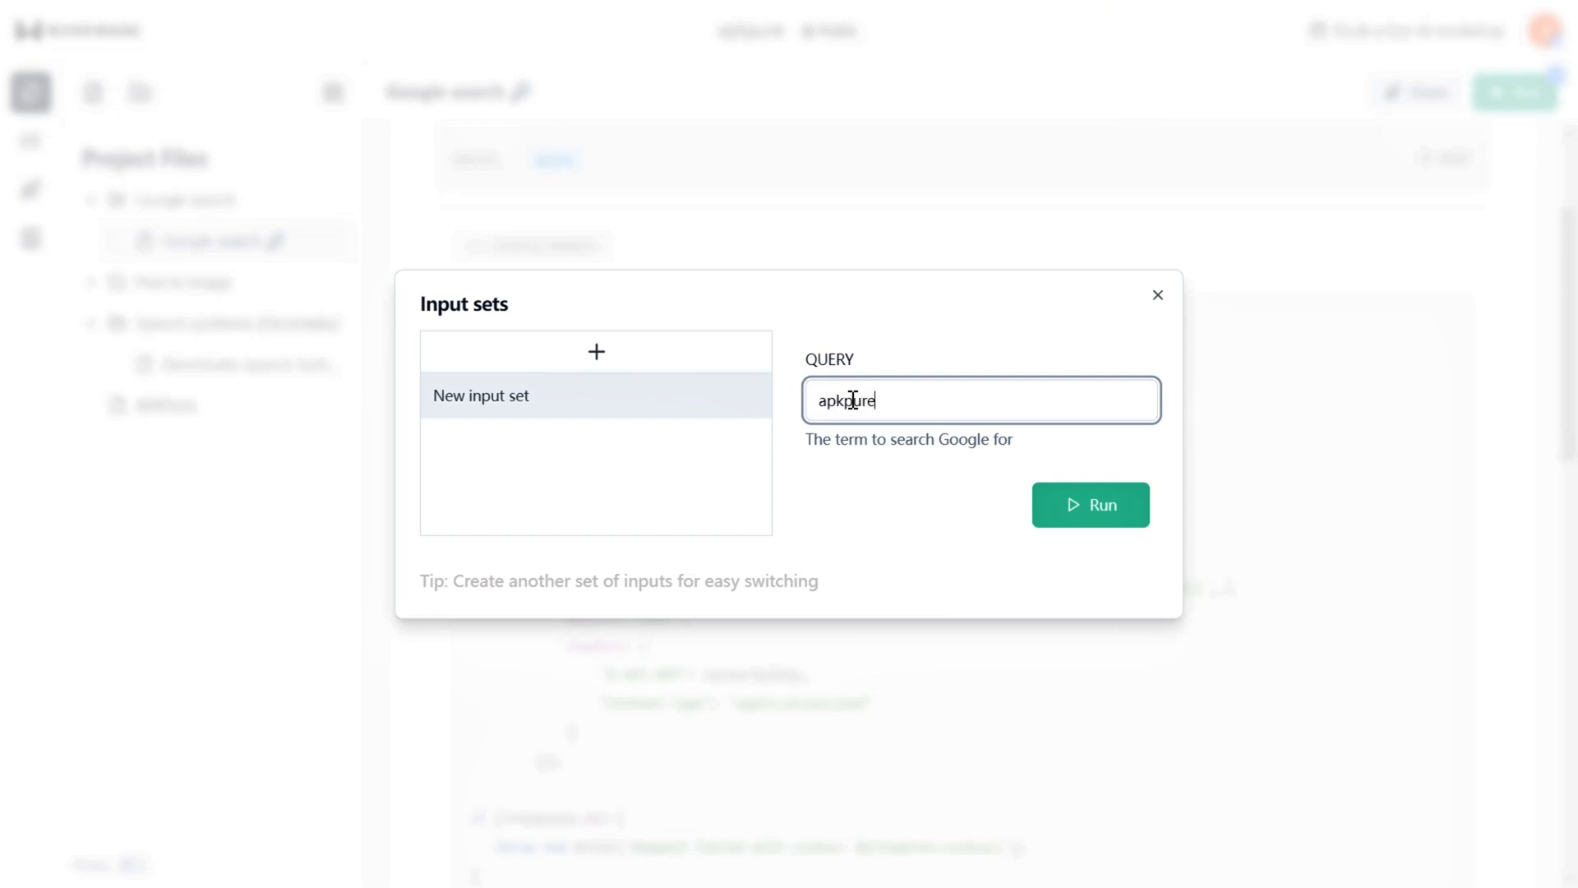
left_click(1090, 503)
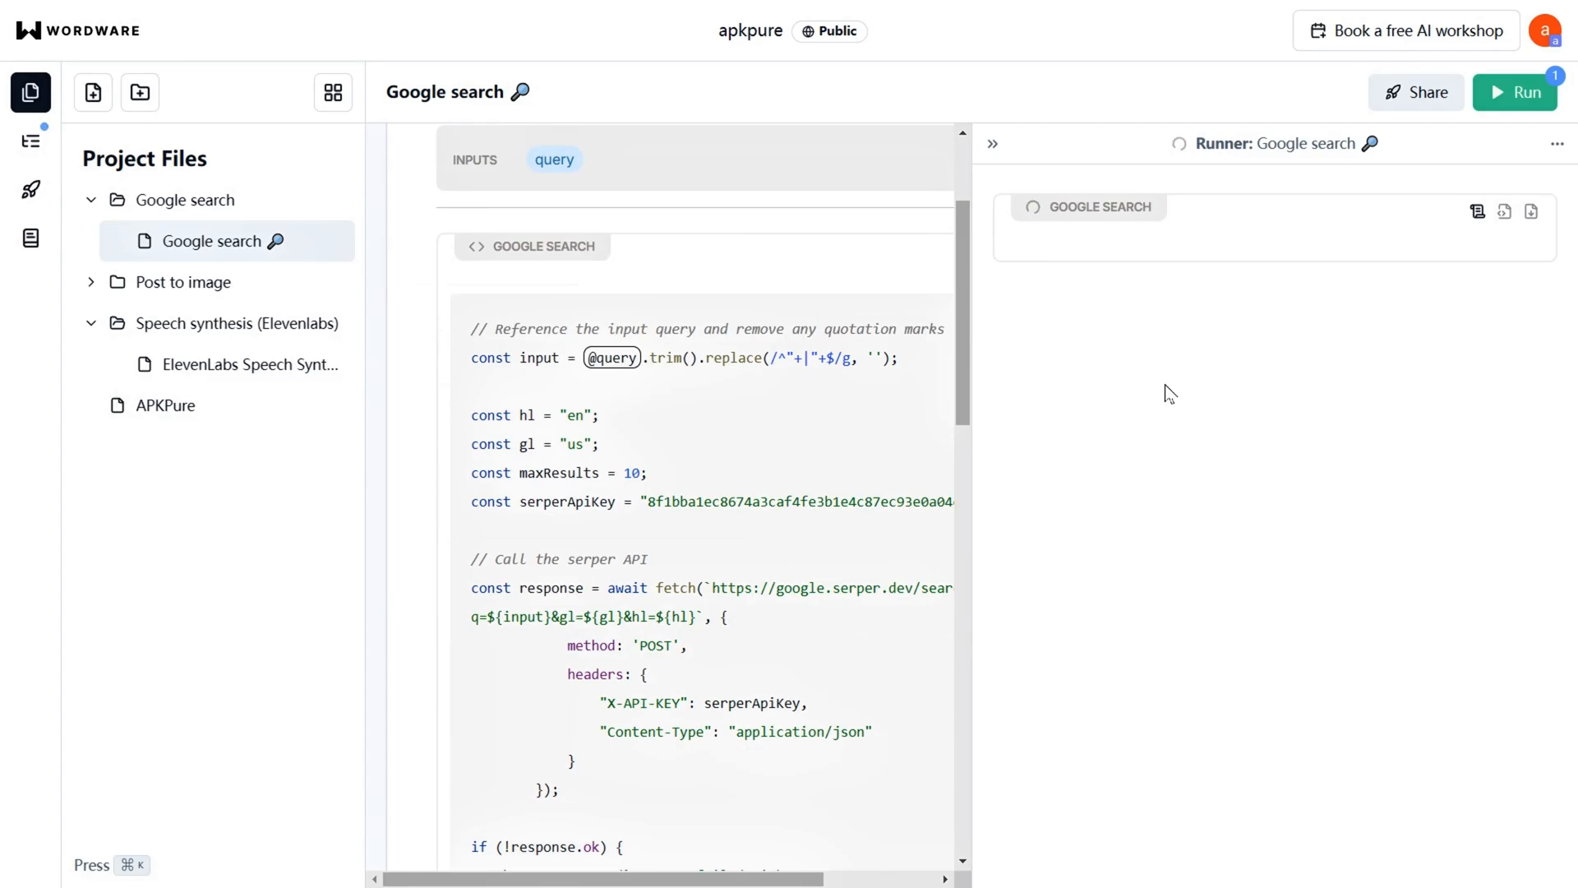
left_click(1514, 91)
type("genshin codes")
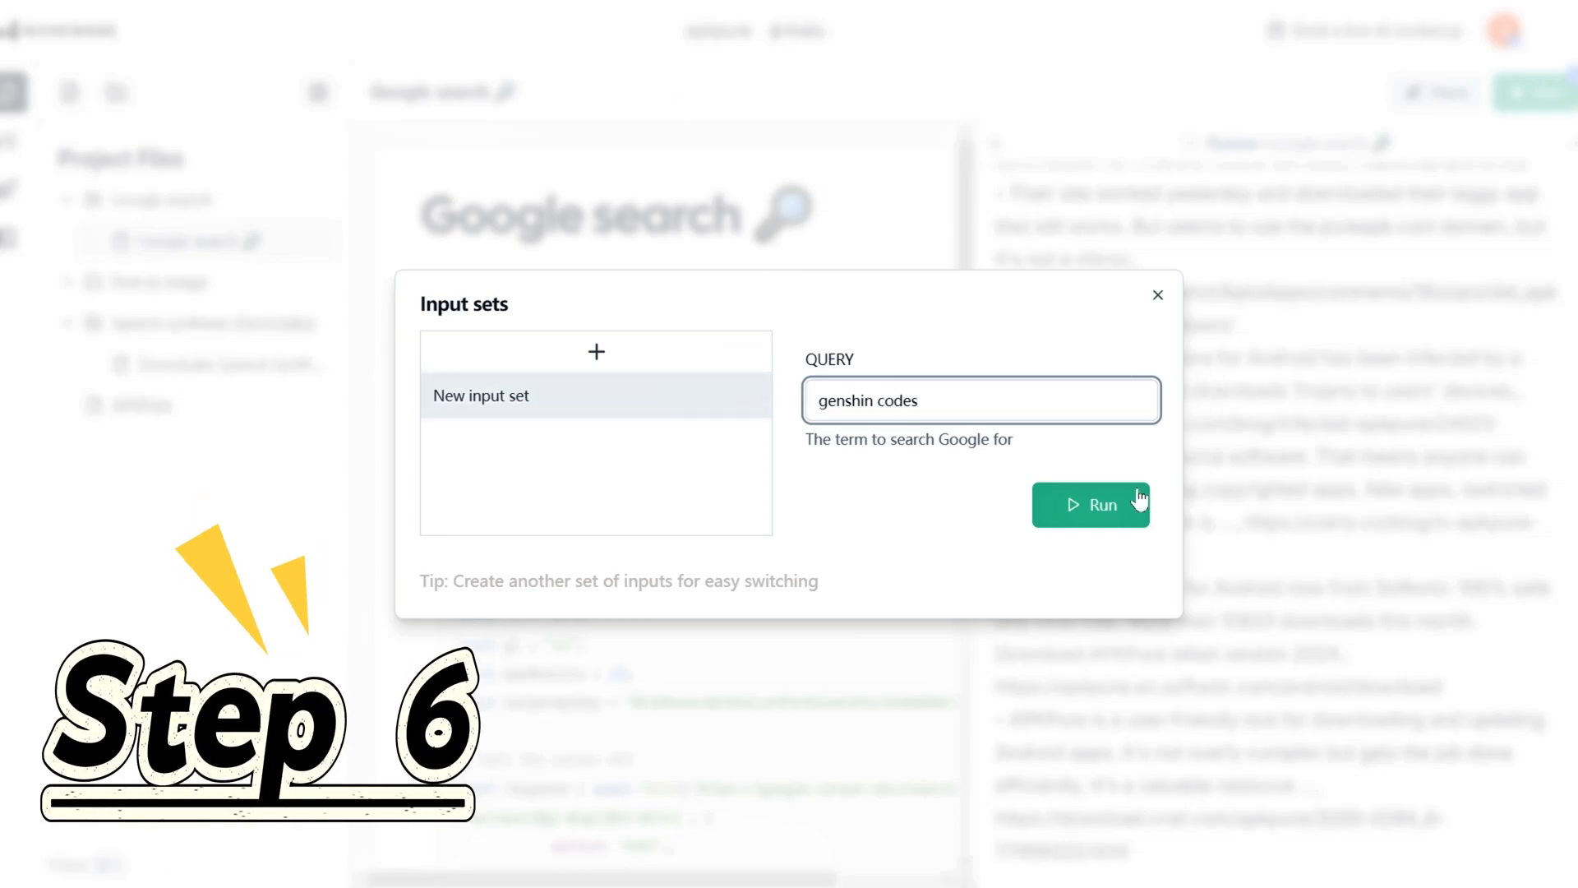
left_click(1090, 503)
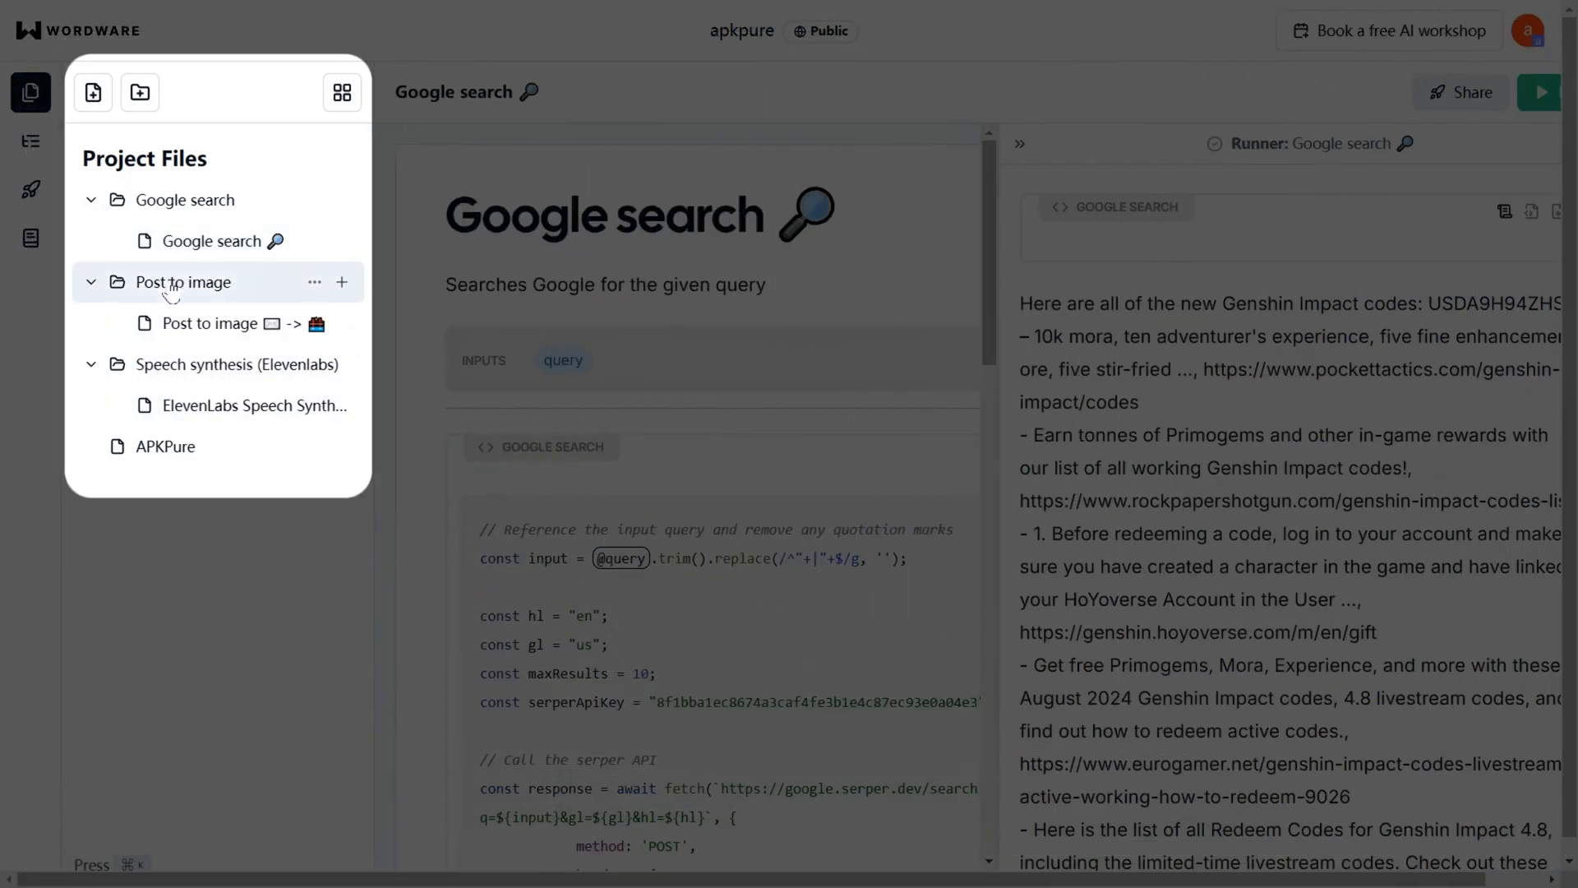
- Review the Post to image flow's prompts, then open the Gordon Ramsay reviews flow
left_click(211, 323)
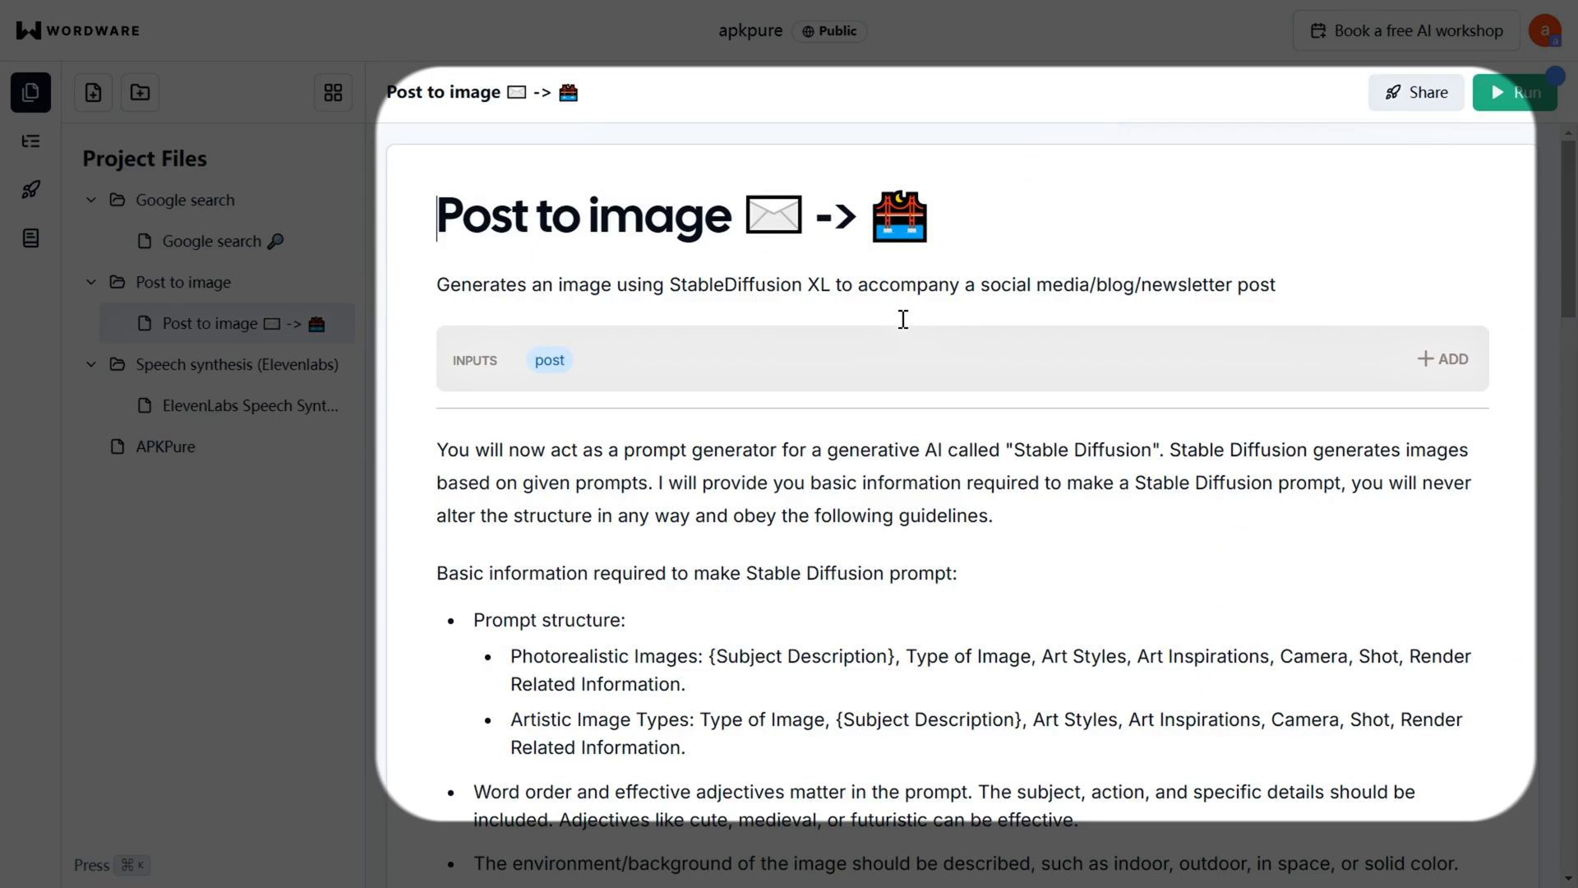
scroll("down", 3)
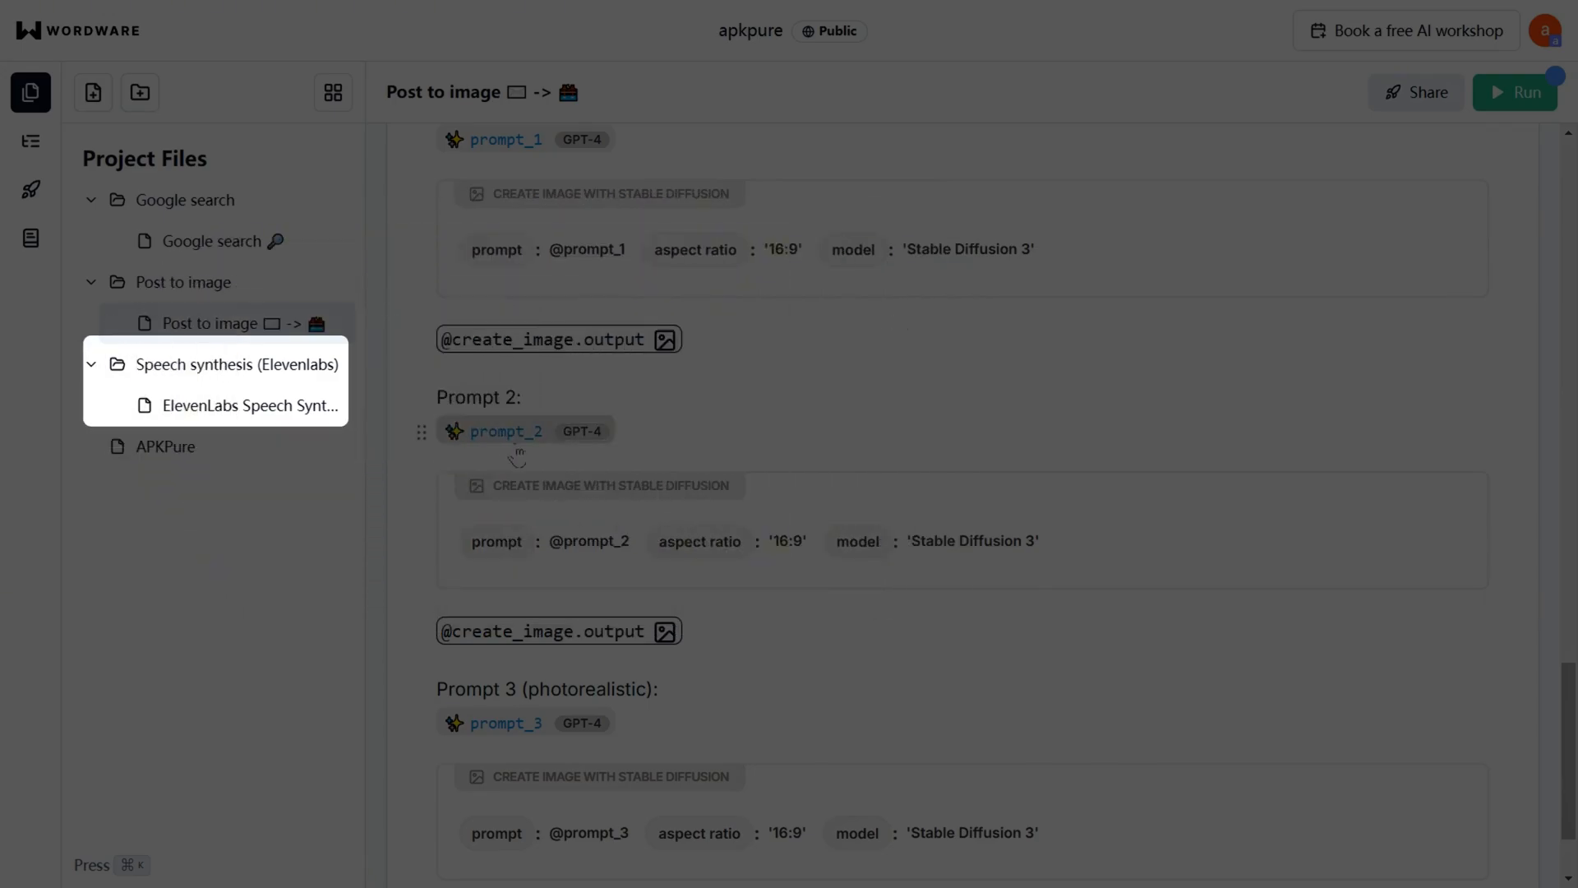
left_click(506, 431)
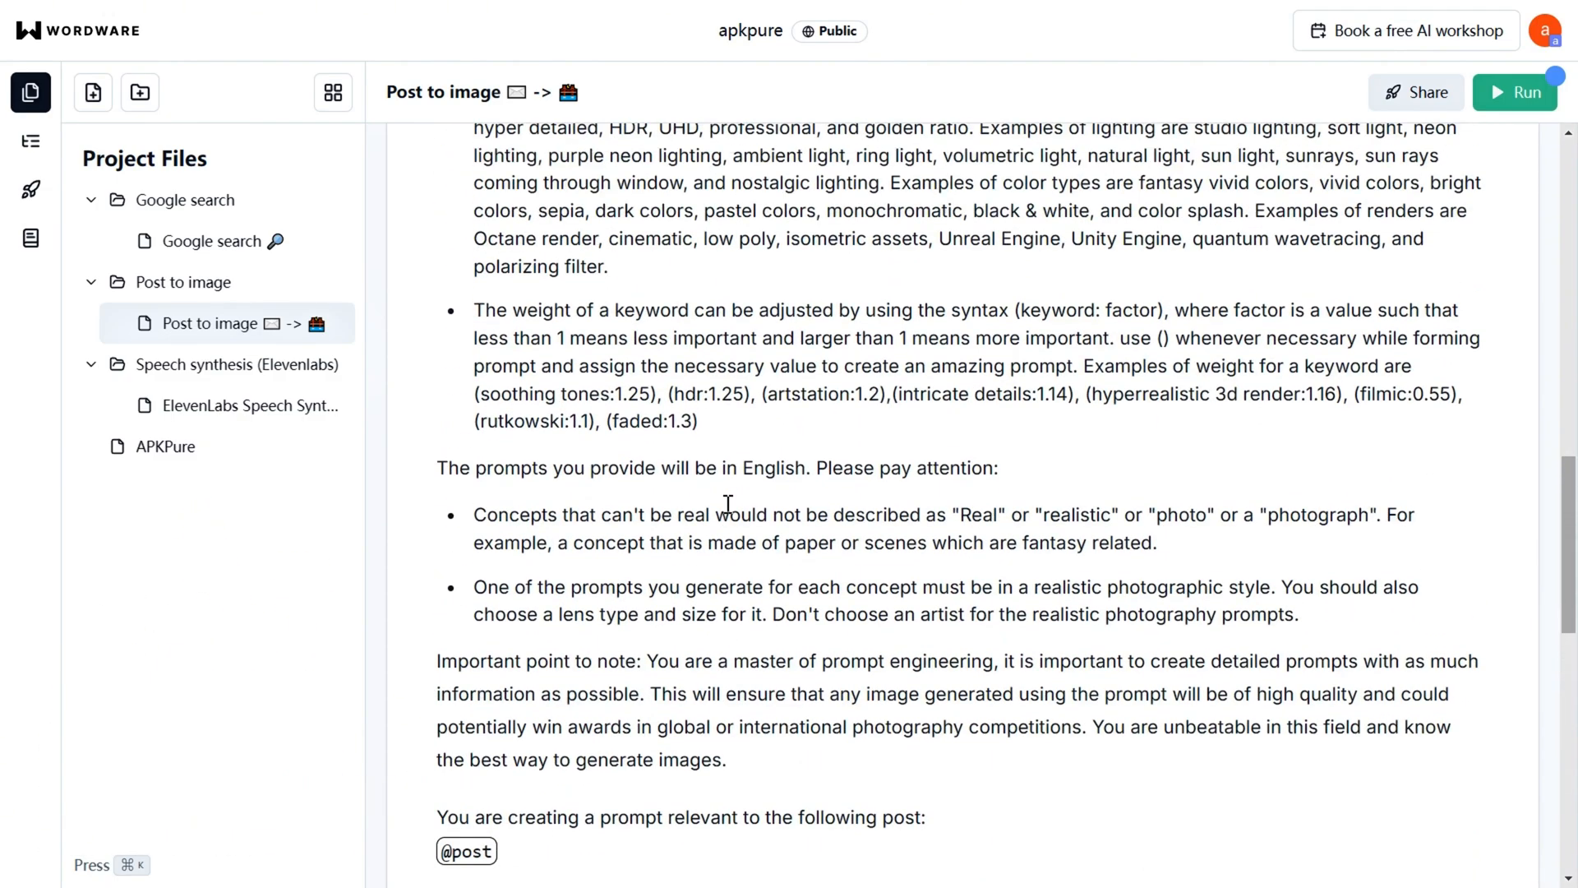
left_click(243, 282)
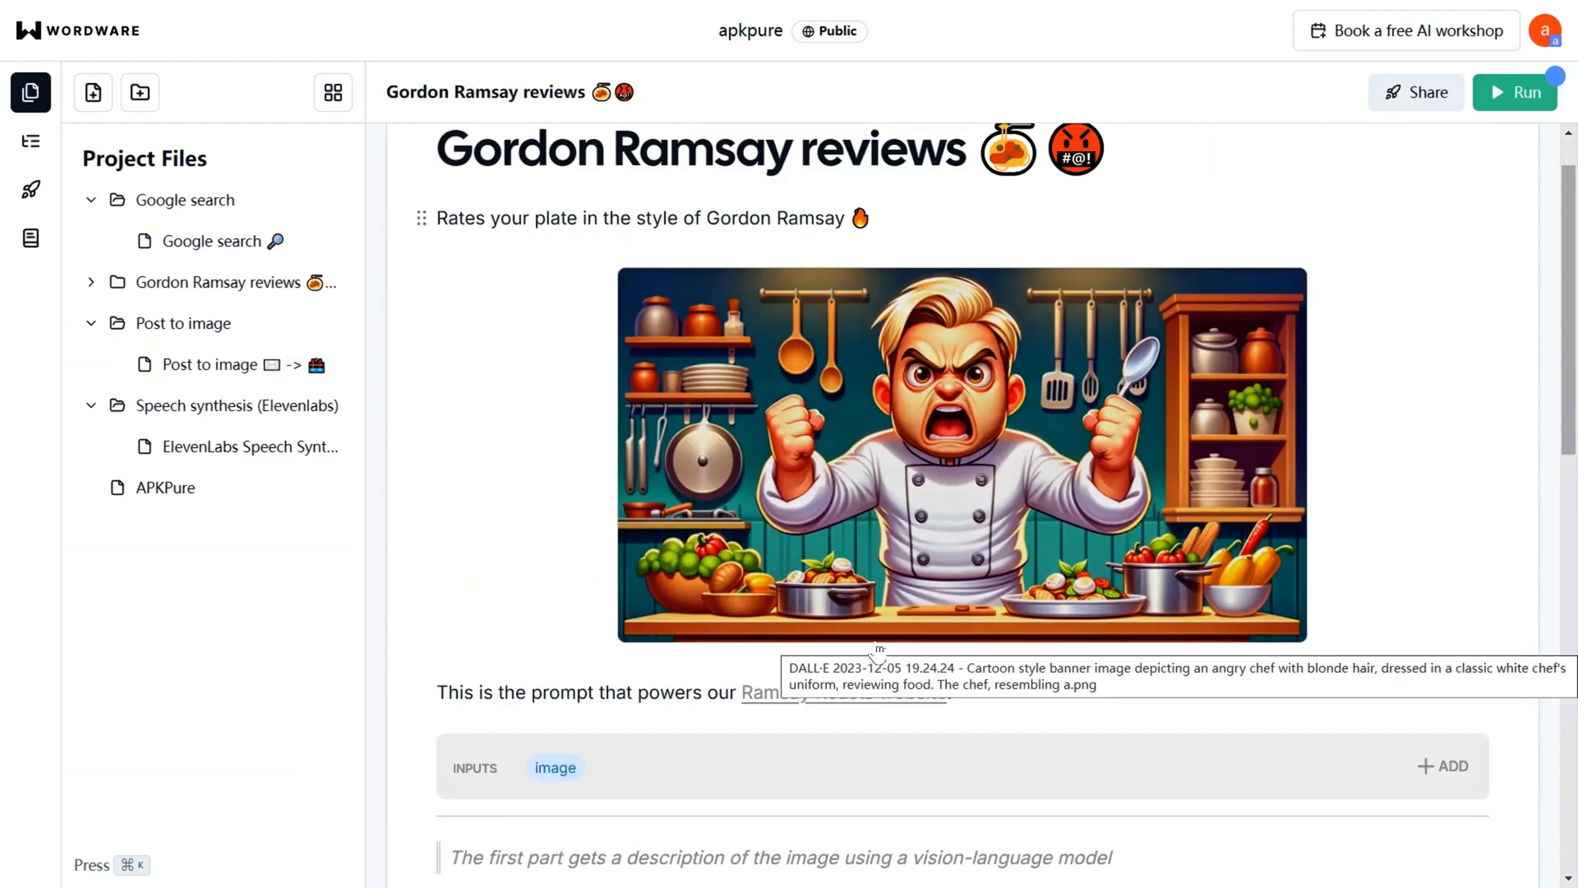
- Scroll the Gordon Ramsay reviews flow down to its ElevenLabs speech synthesis step
scroll("down", 3)
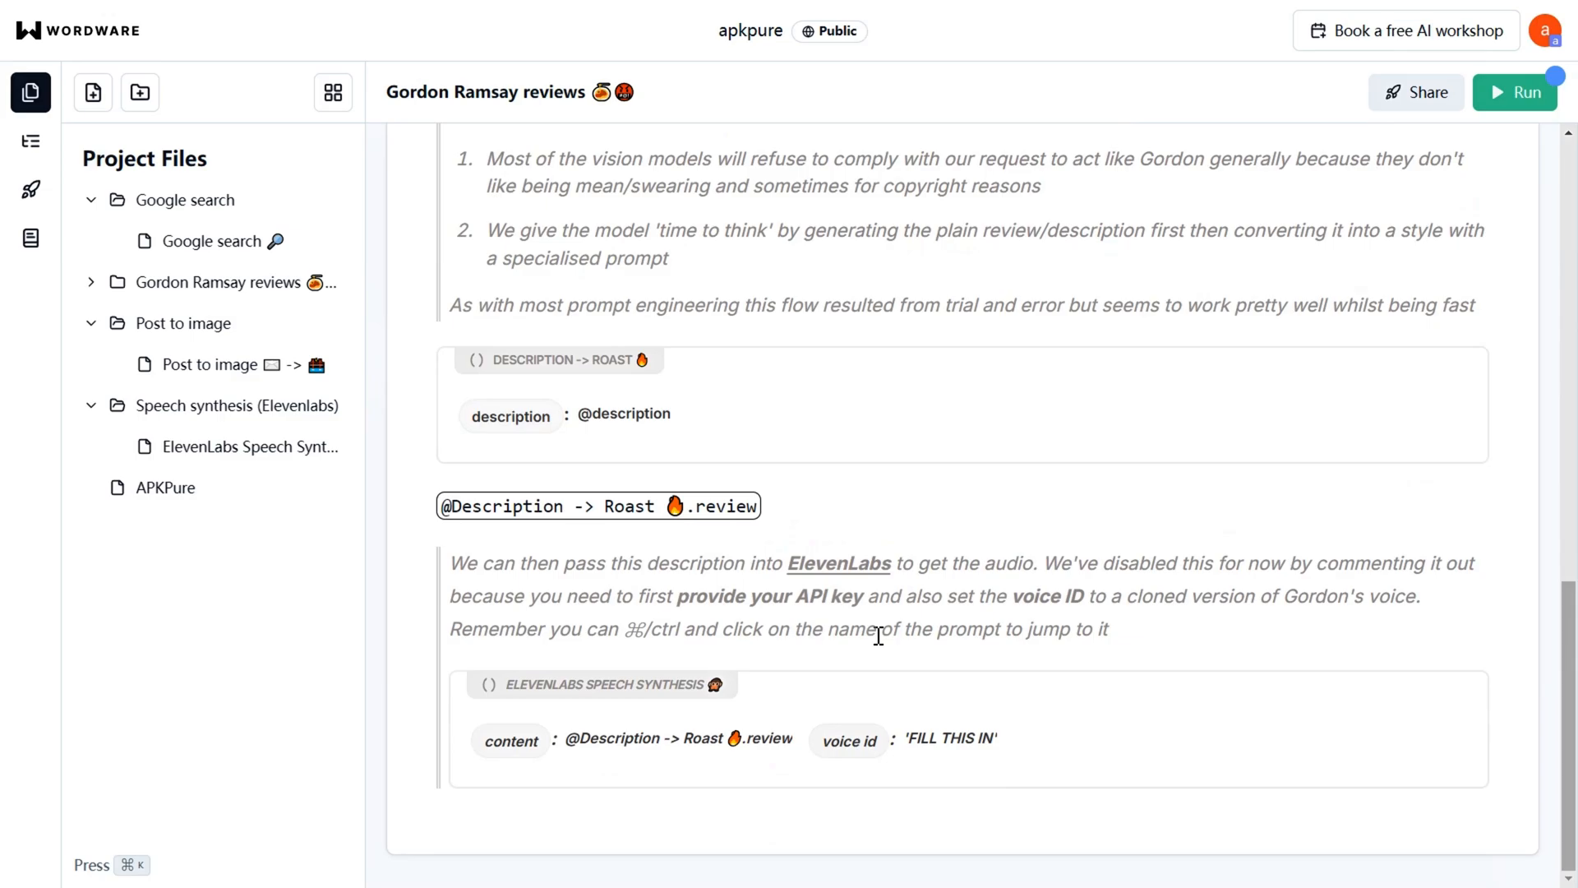
mouse_move(1514, 83)
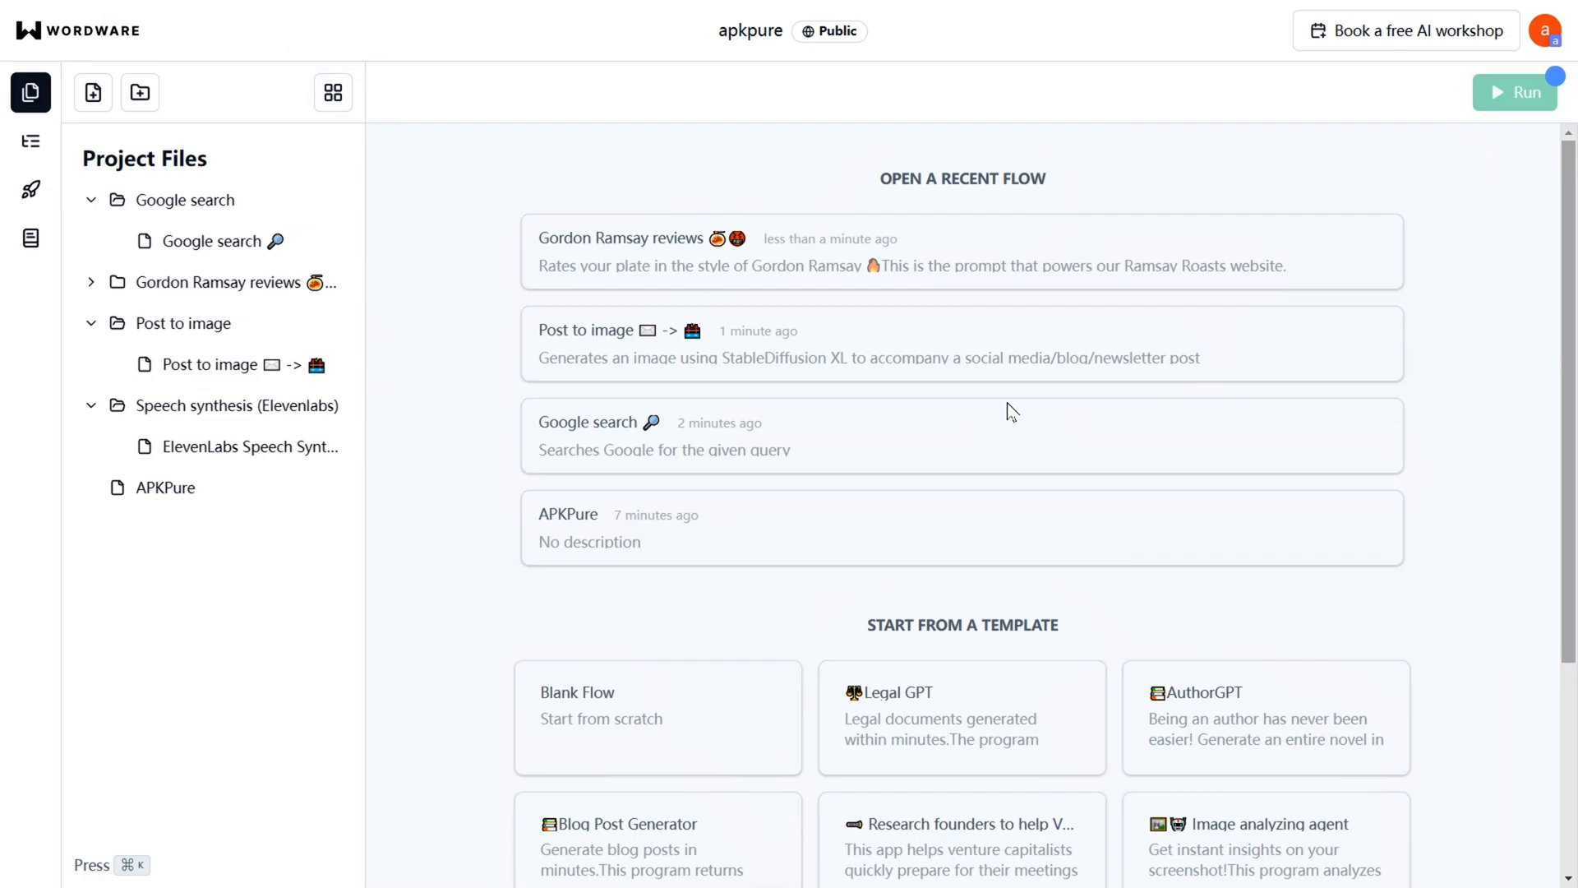
- Scroll the template gallery down to Basic ReAct agent and Gordon Ramsay reviews
scroll("down", 3)
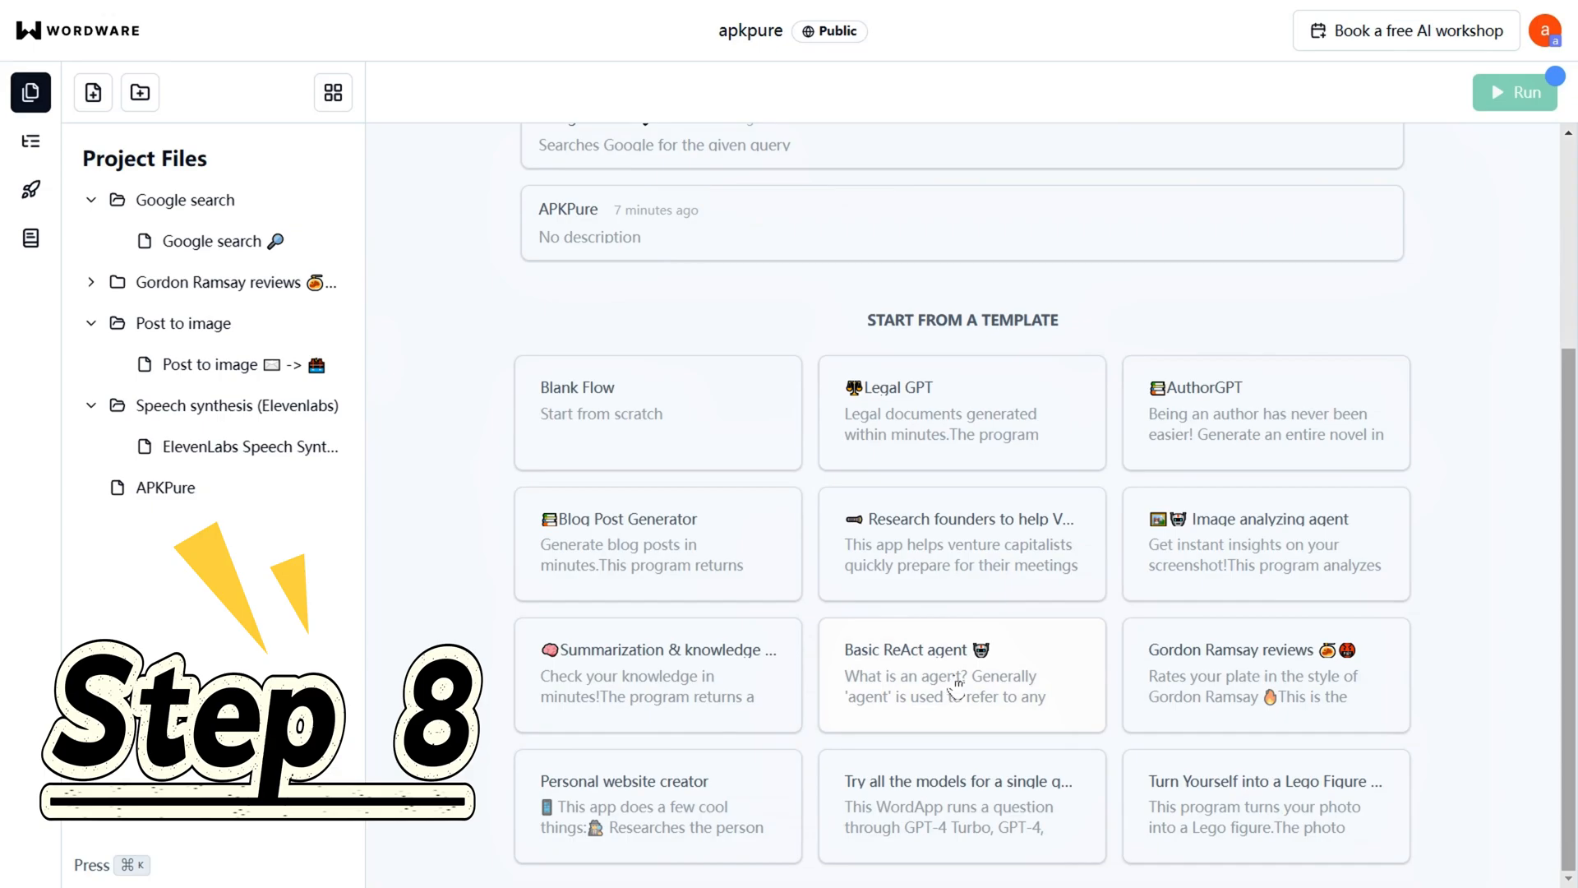
mouse_move(30, 141)
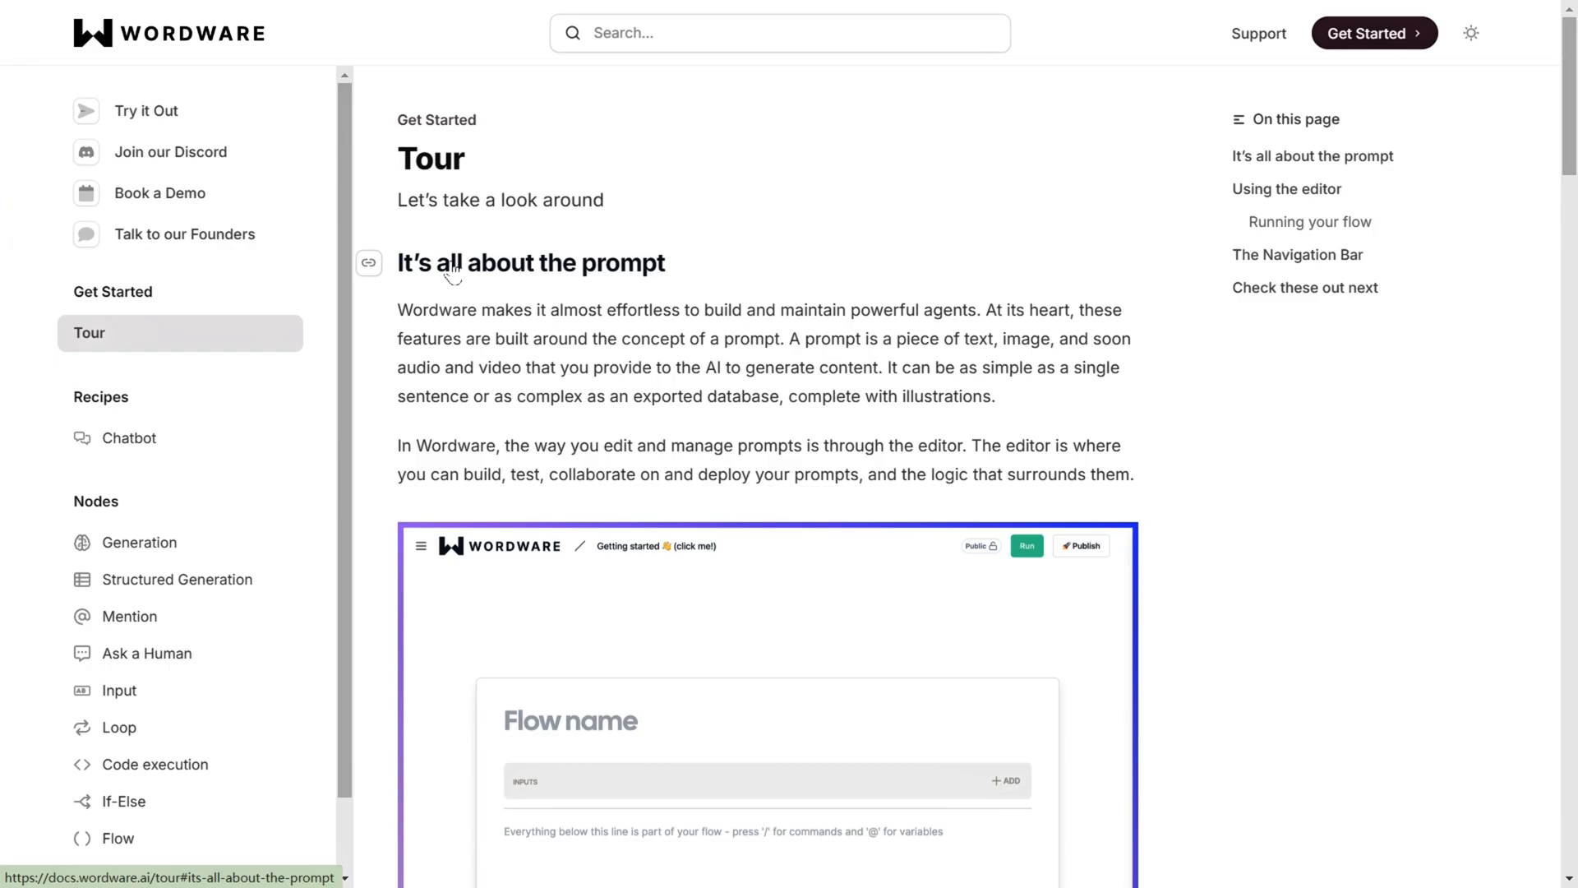
- Scroll through the documentation's Tour page before returning to the APKPure flow
scroll("down", 3)
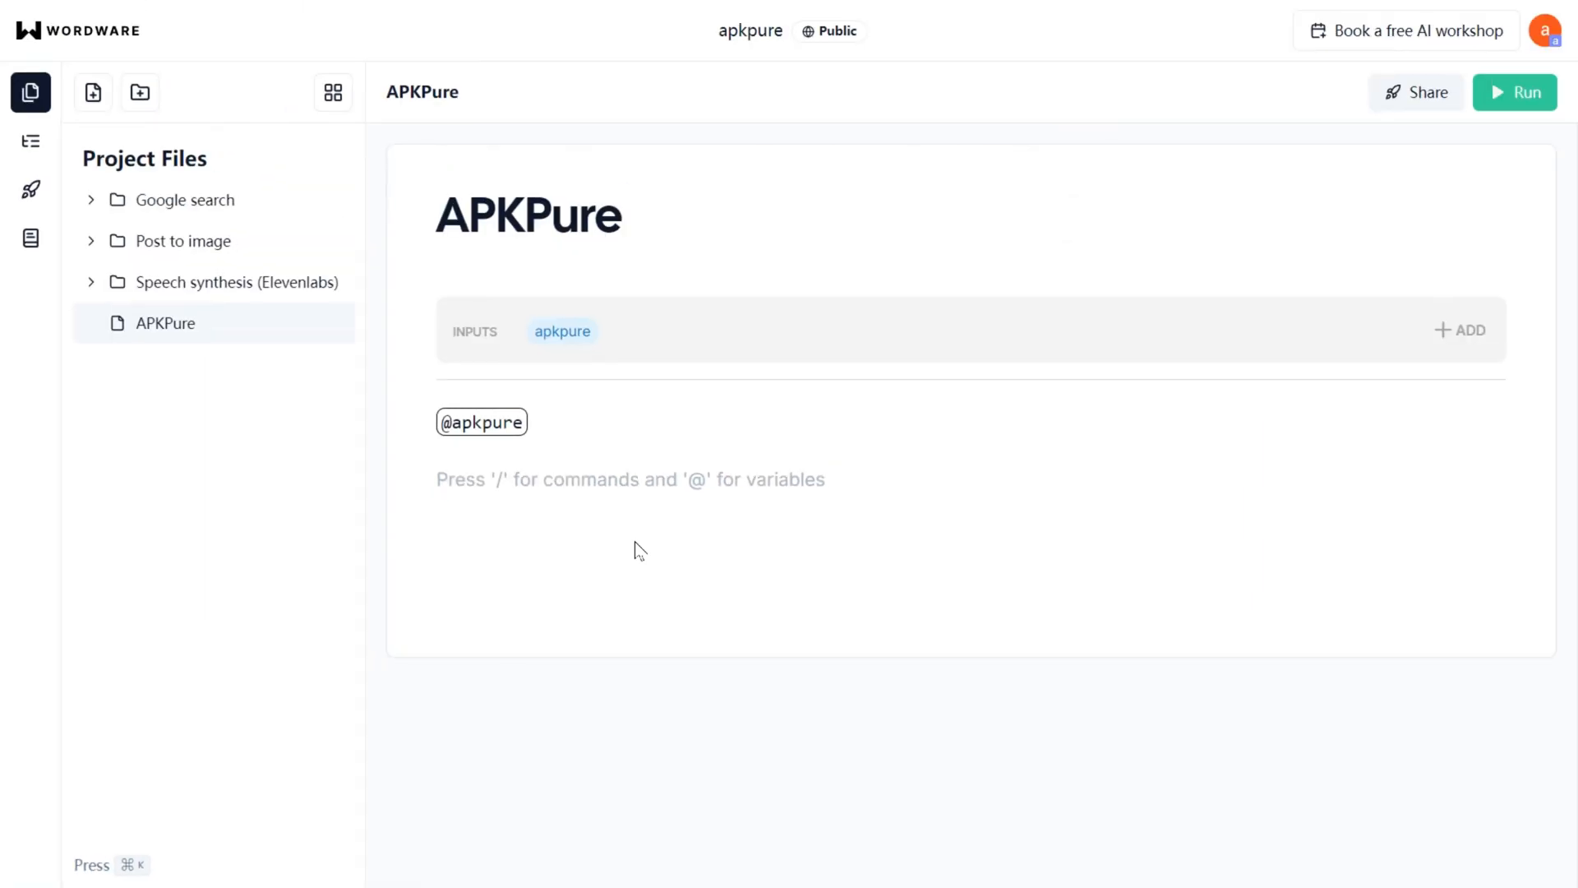
- Type '/' in the APKPure flow to see commands, then go to the wordware.ai homepage
type("/")
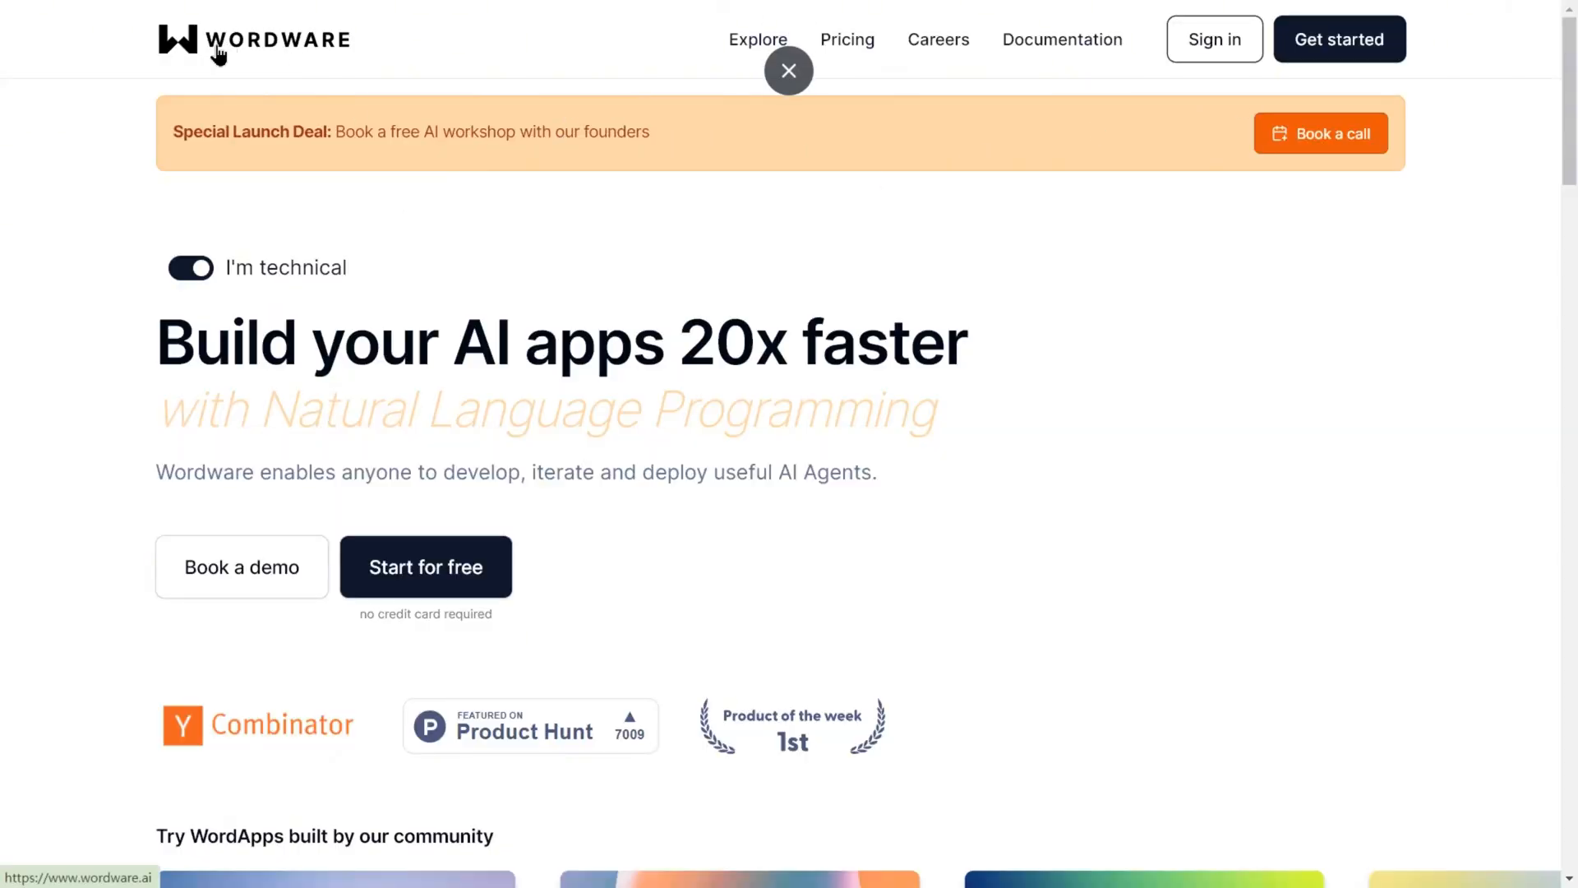
scroll("down", 3)
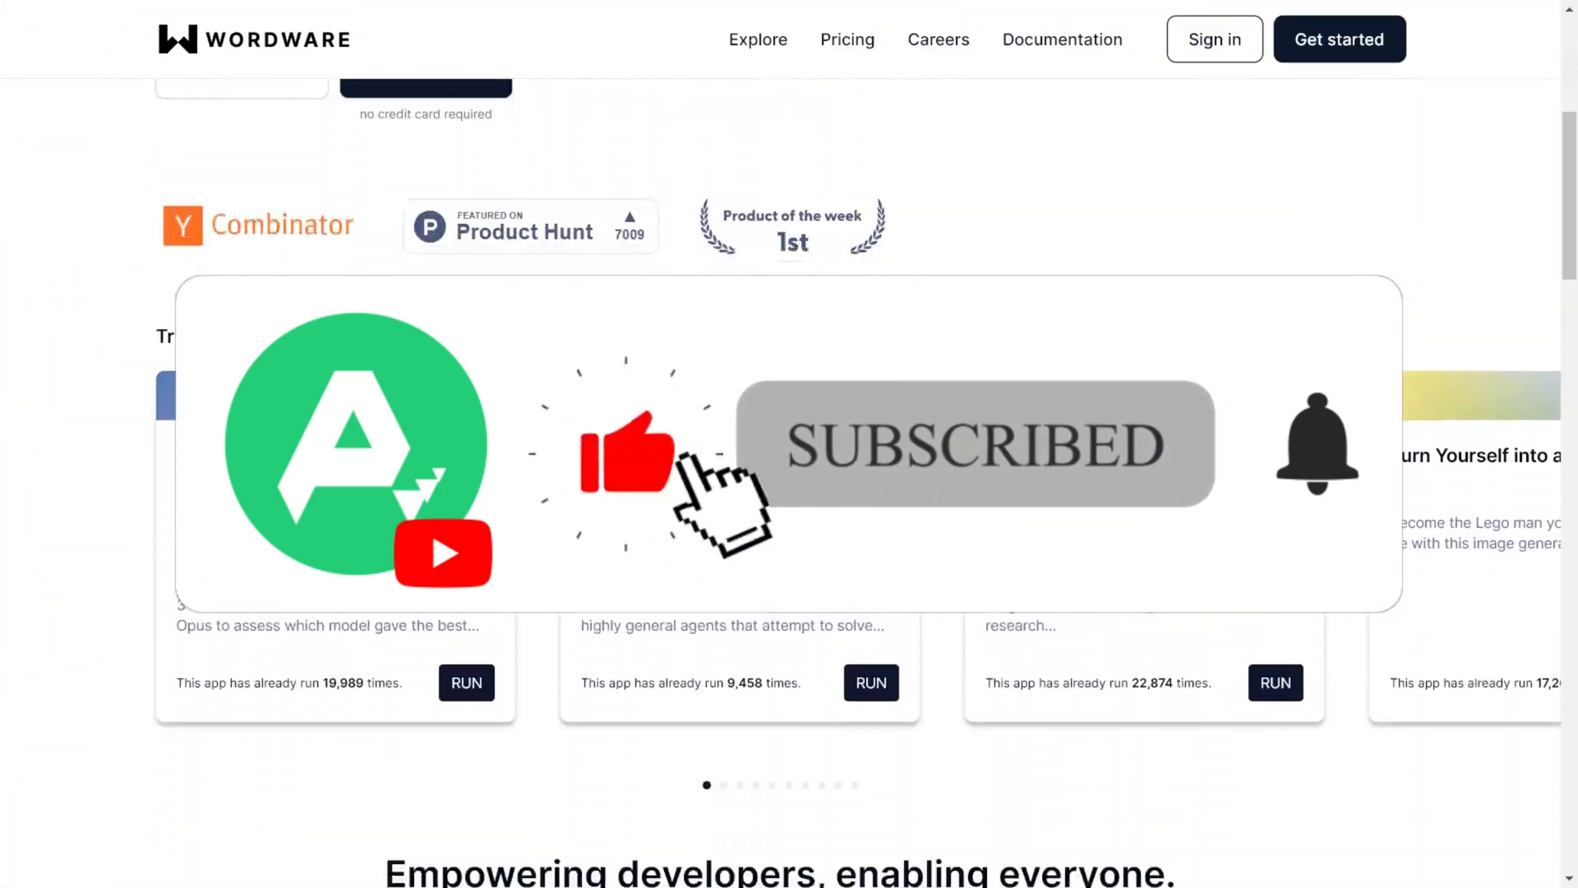